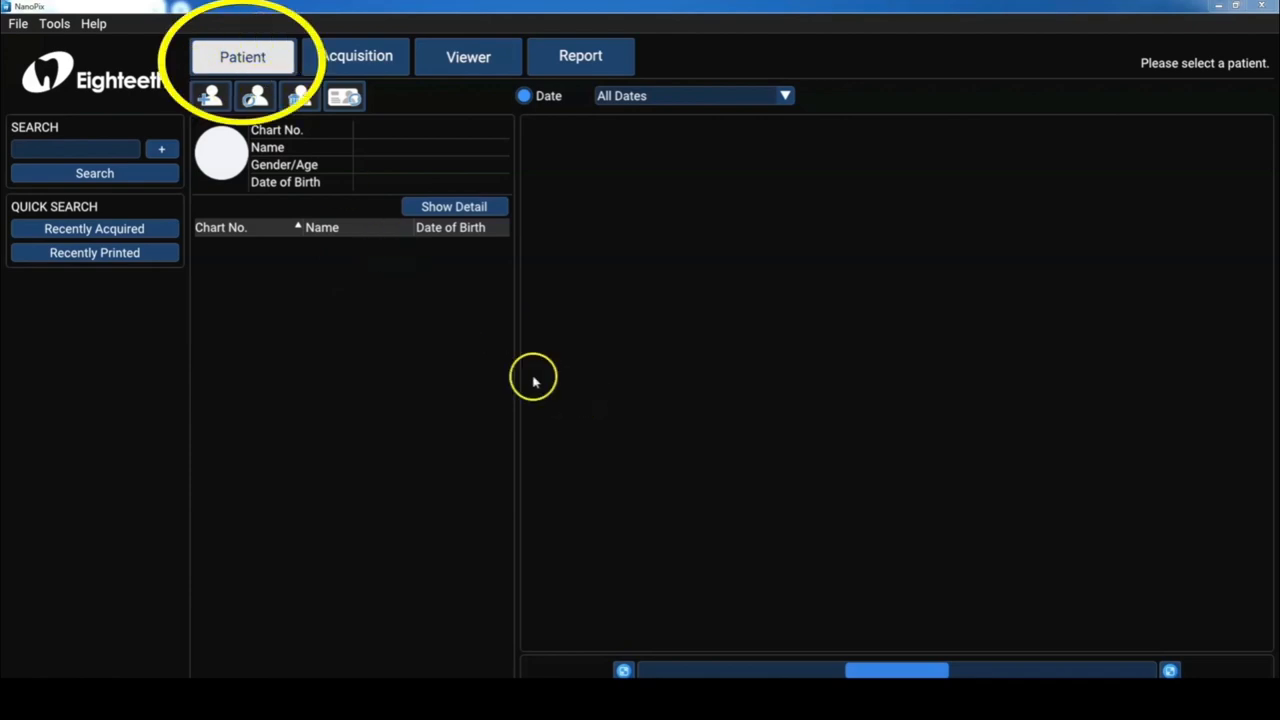
Open and cancel the New Patient form, then sort patients by chart number.
{"action": "left_click", "coordinate": [210, 96]}
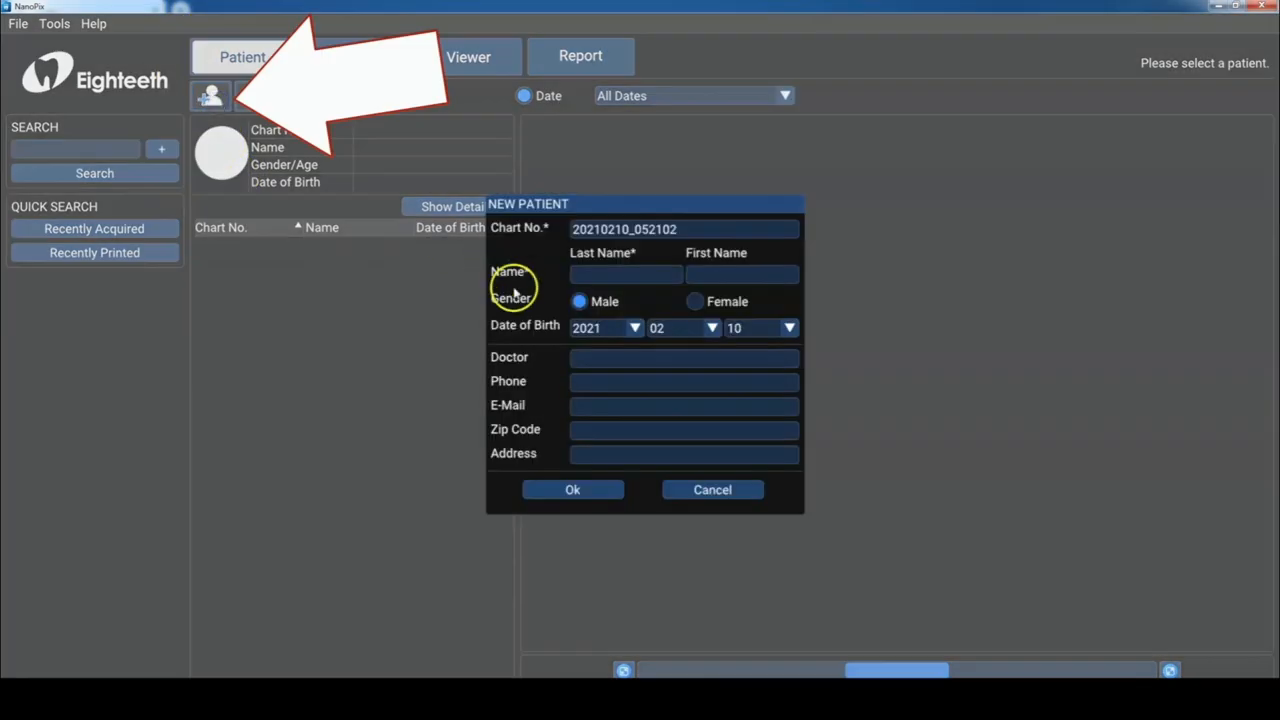
{"action": "left_click", "coordinate": [712, 489]}
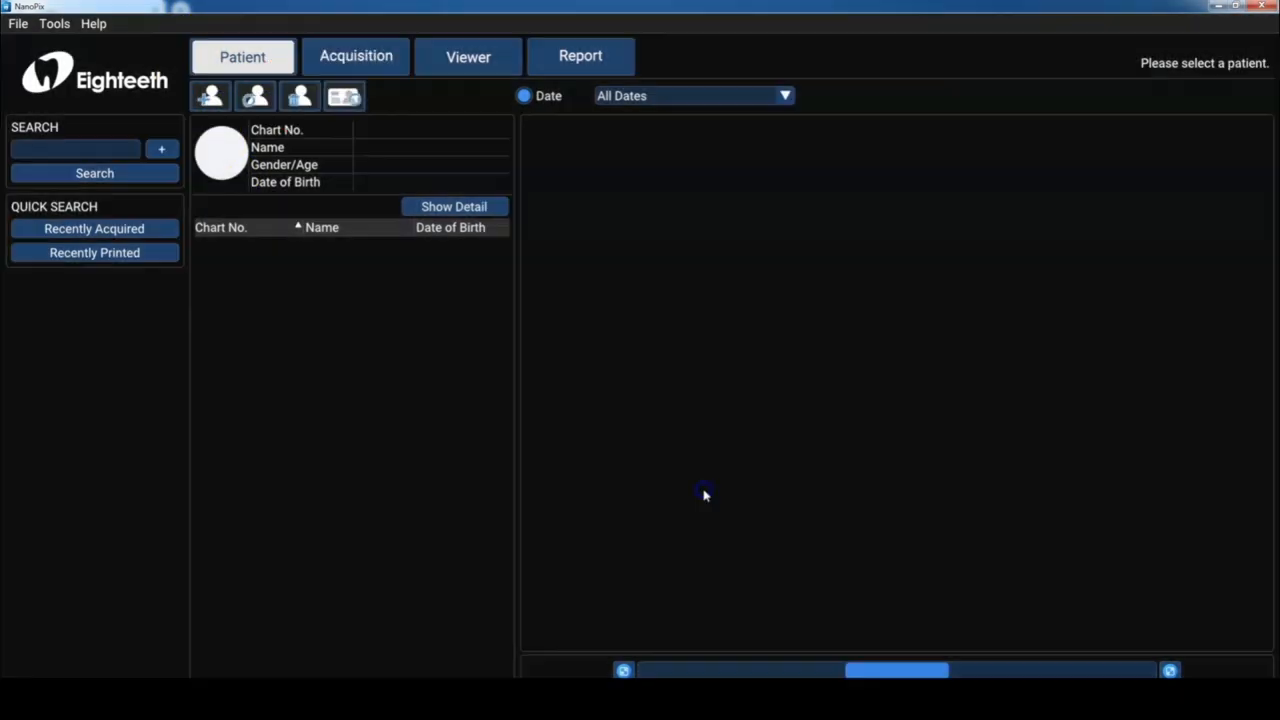
{"action": "left_click", "coordinate": [245, 227]}
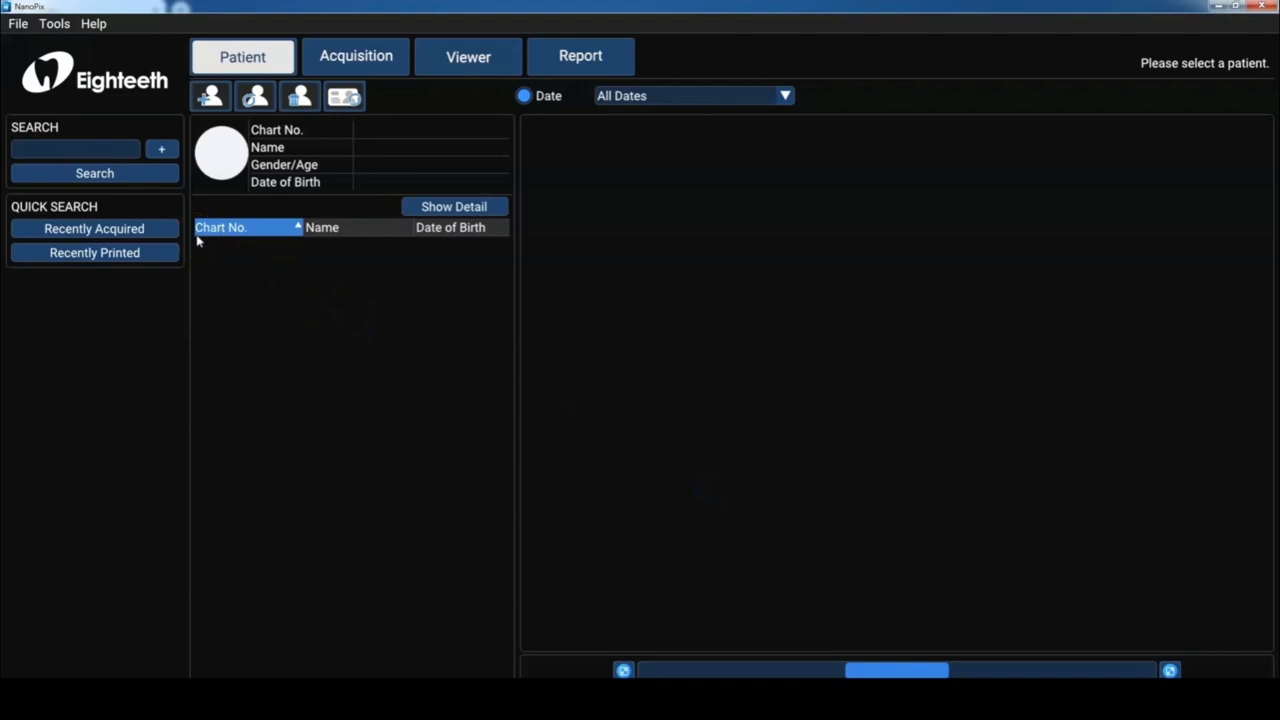
List recently acquired patients, browse their rows, and begin a new patient search.
{"action": "left_click", "coordinate": [94, 228]}
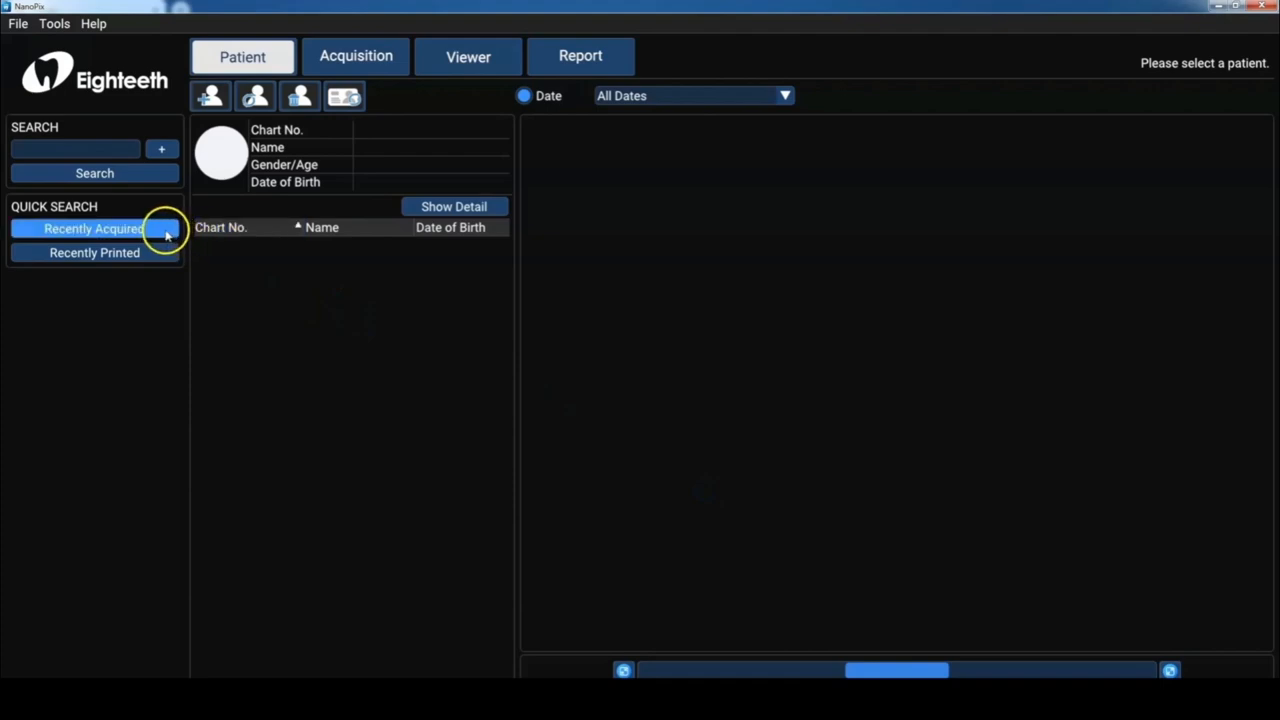
{"action": "left_click", "coordinate": [94, 228]}
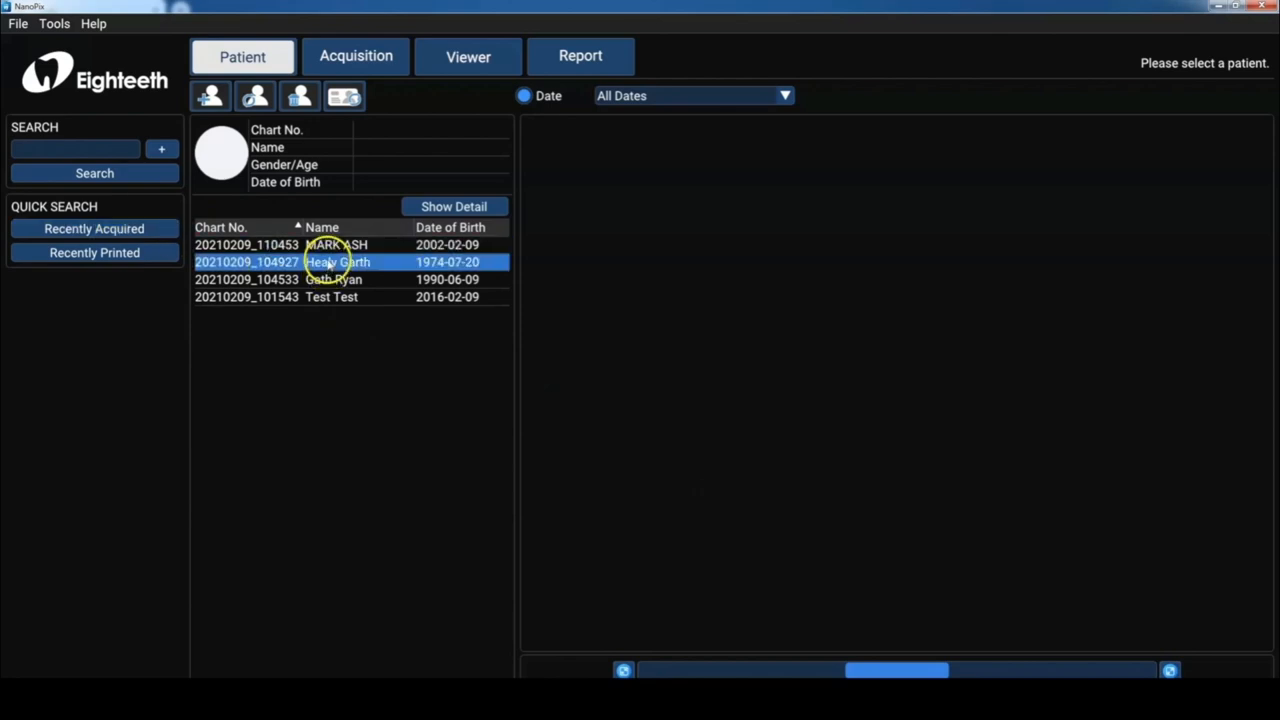
{"action": "left_click", "coordinate": [331, 296]}
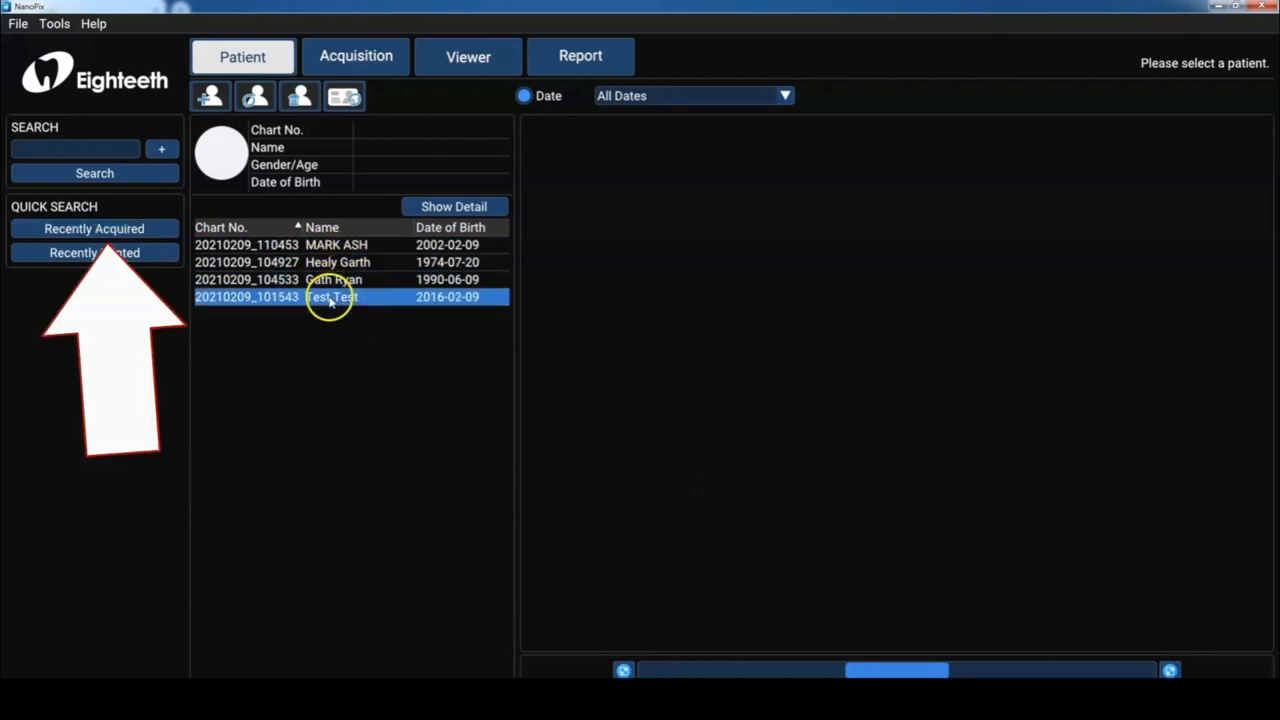
{"action": "left_click", "coordinate": [343, 96]}
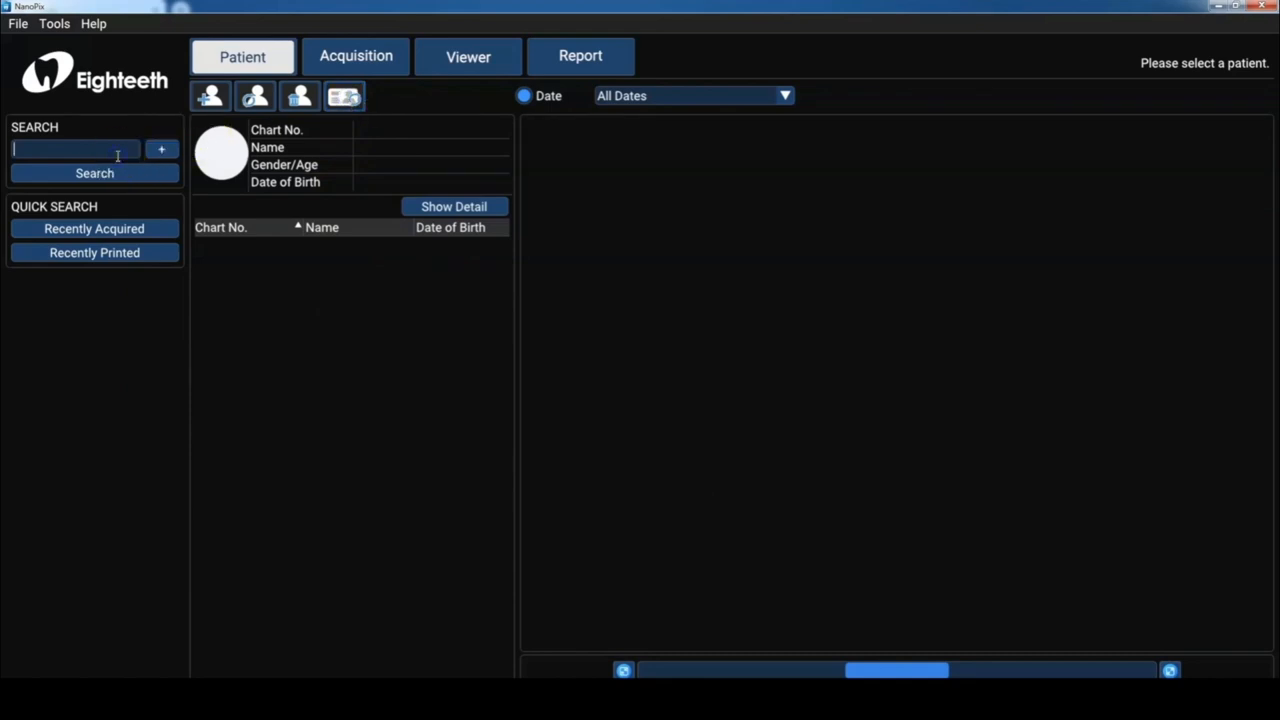
Search patients by the name 'MARK'.
{"action": "type", "text": "MARK"}
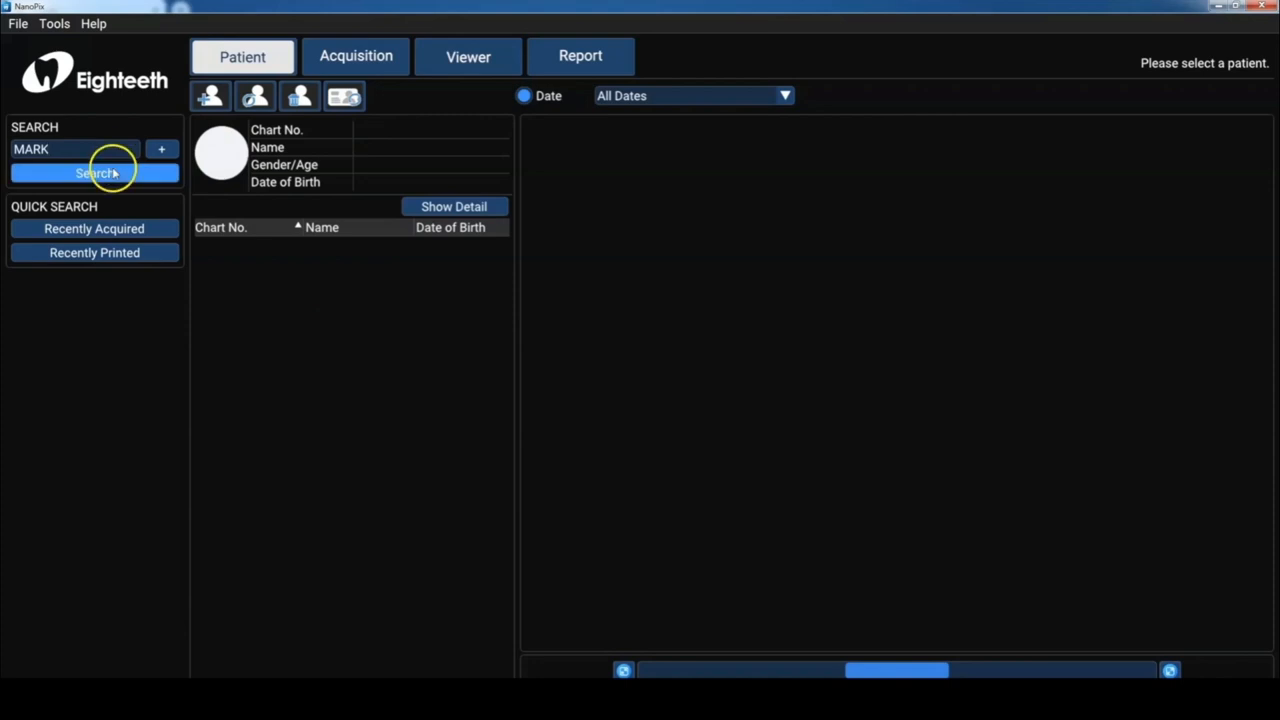
{"action": "left_click", "coordinate": [94, 173]}
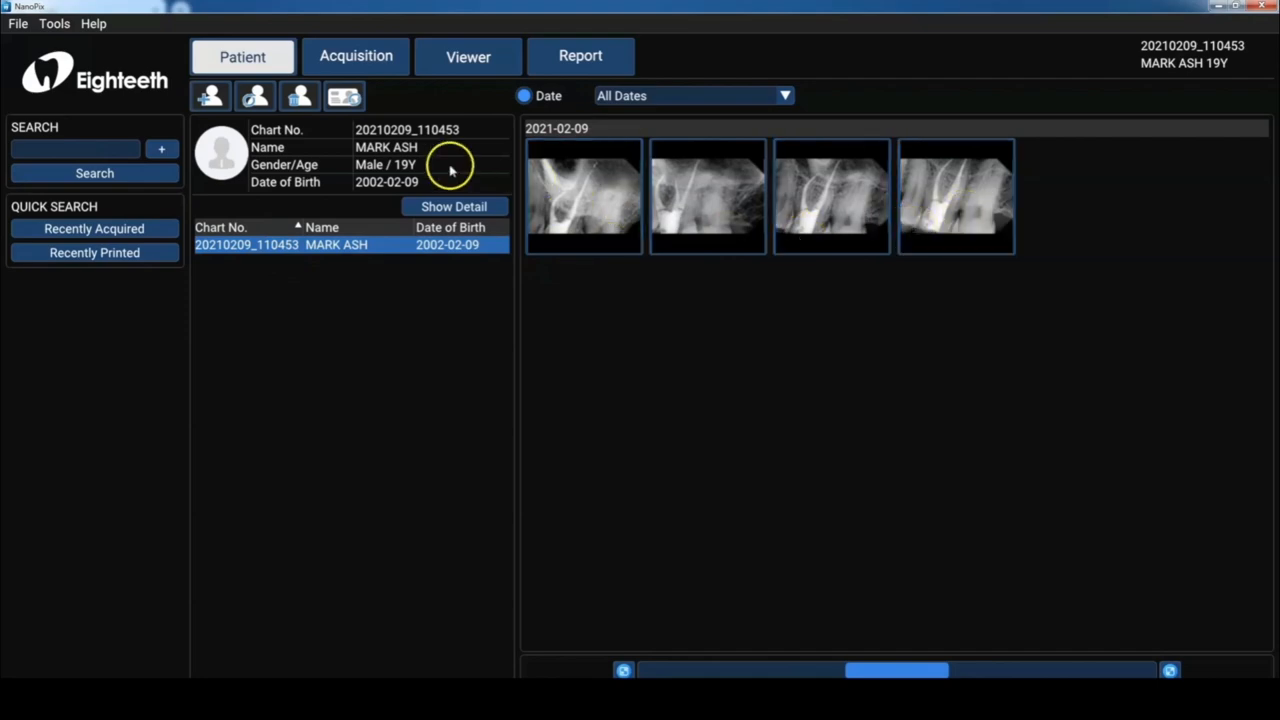
{"action": "mouse_move", "coordinate": [477, 148]}
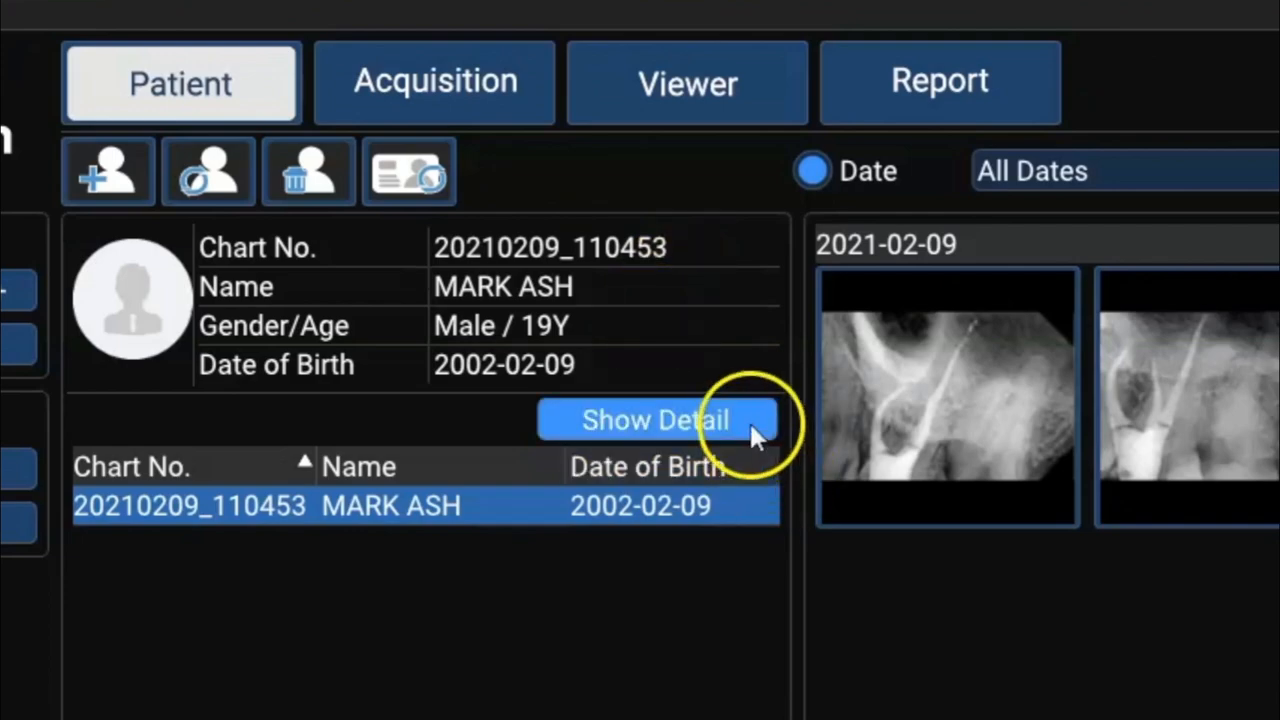
{"action": "left_click", "coordinate": [655, 419]}
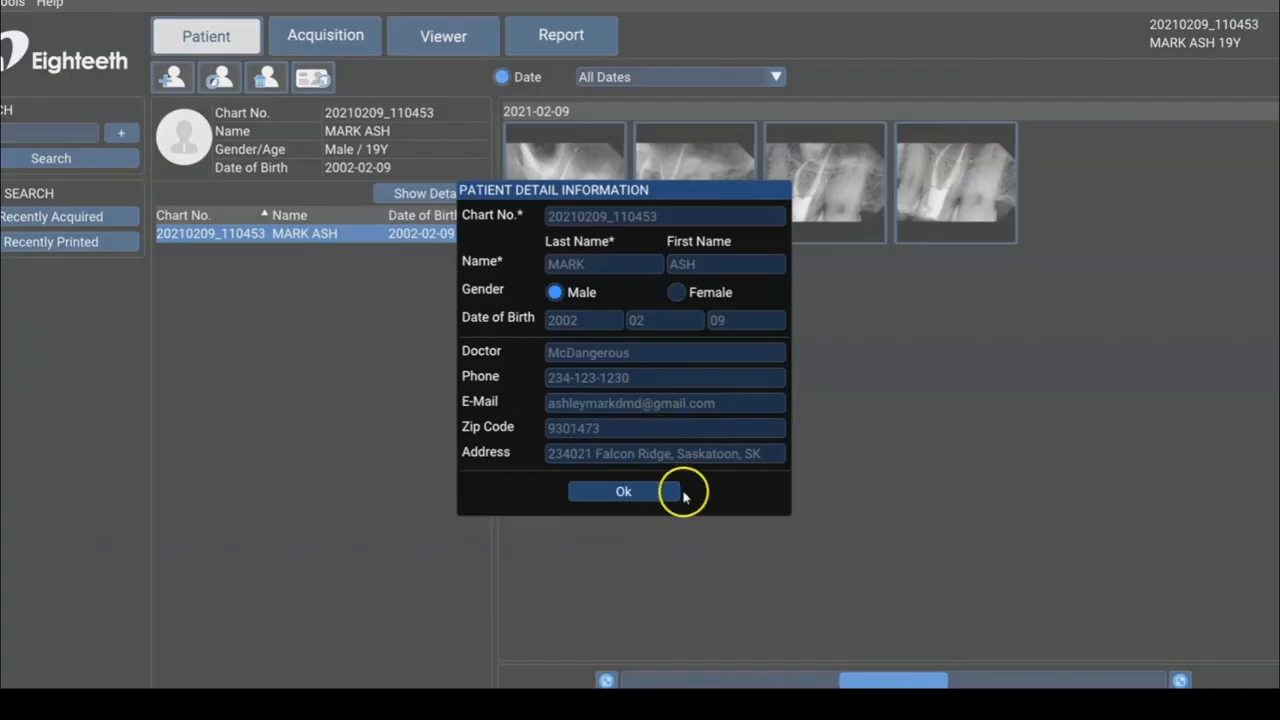
{"action": "left_click", "coordinate": [623, 491]}
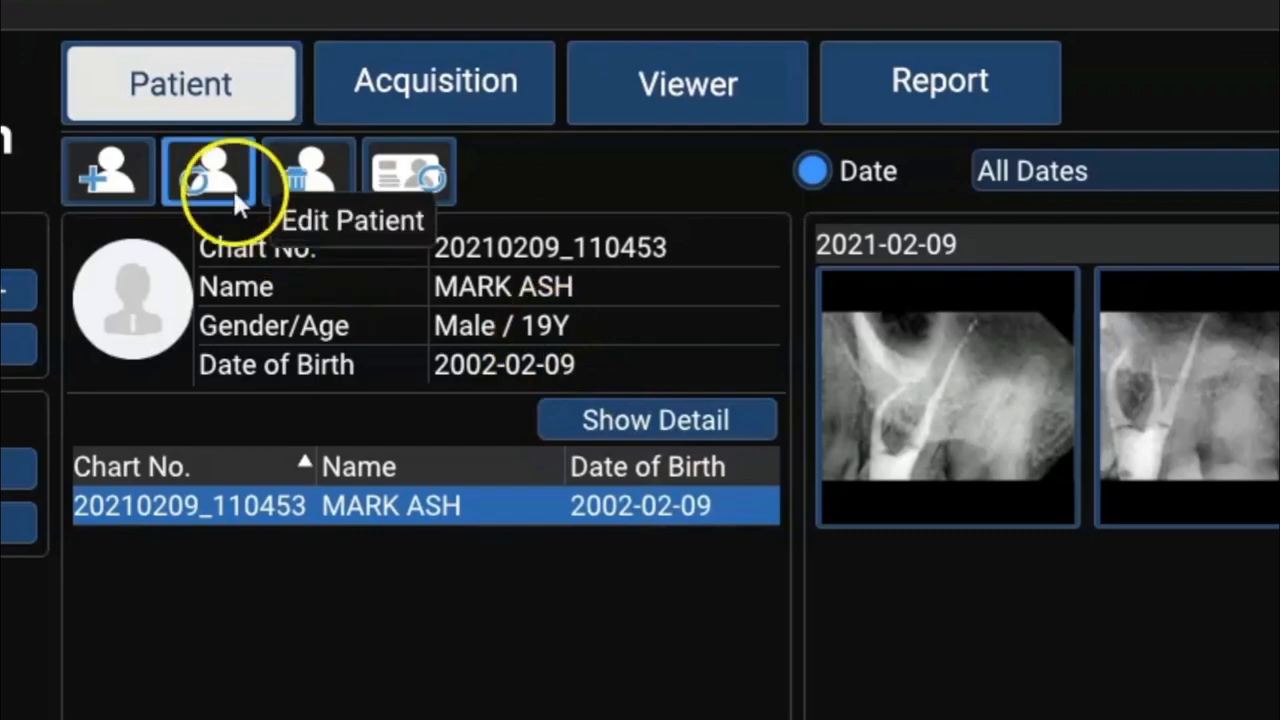
{"action": "left_click", "coordinate": [208, 170]}
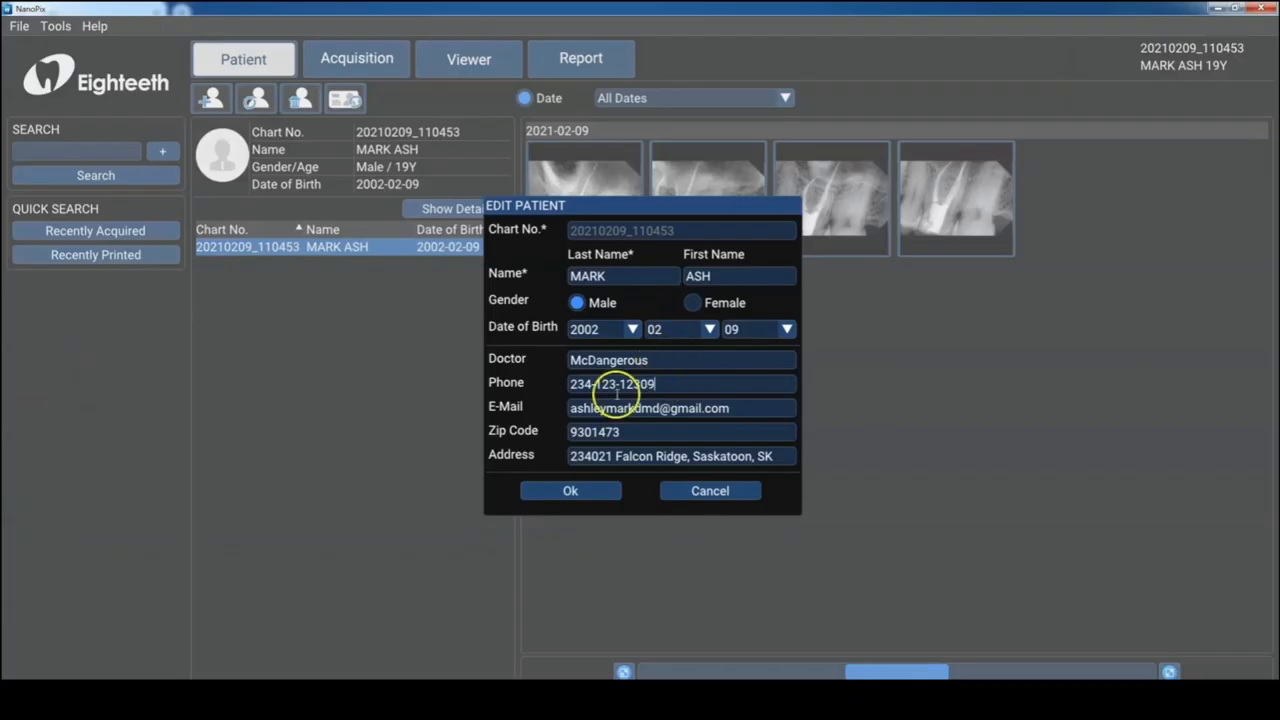
{"action": "left_click", "coordinate": [570, 490]}
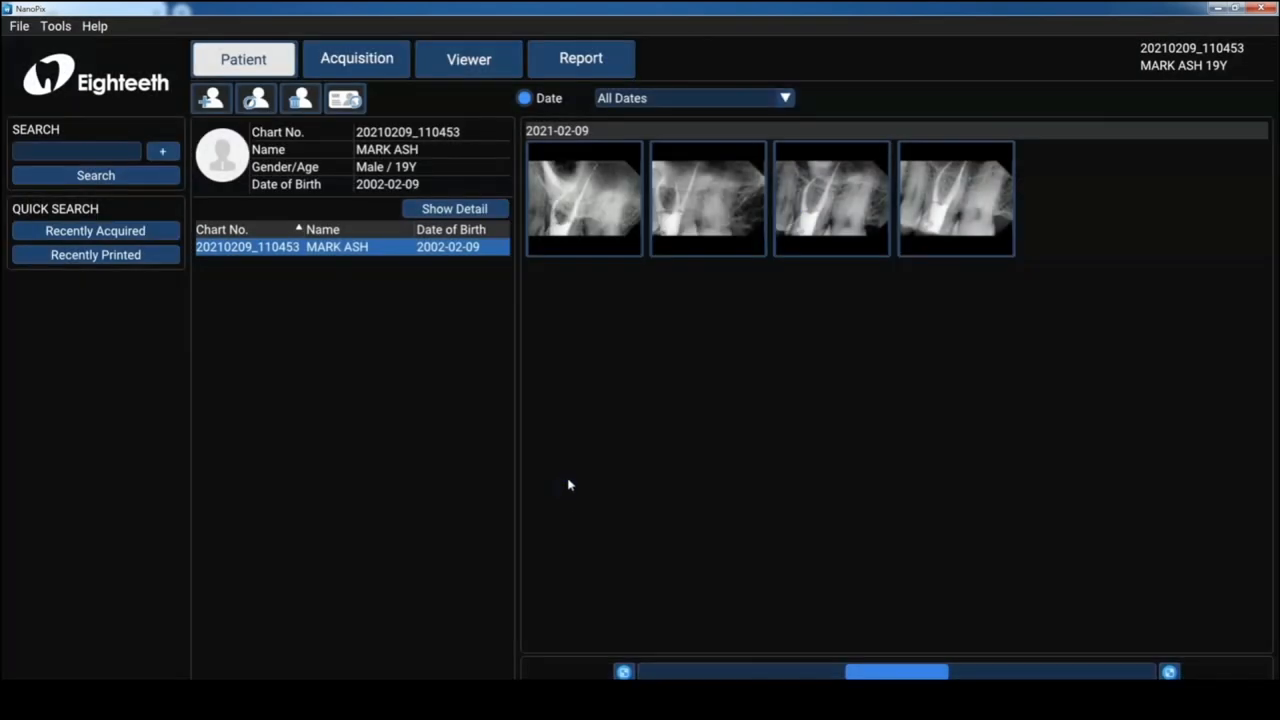
{"action": "mouse_move", "coordinate": [593, 415]}
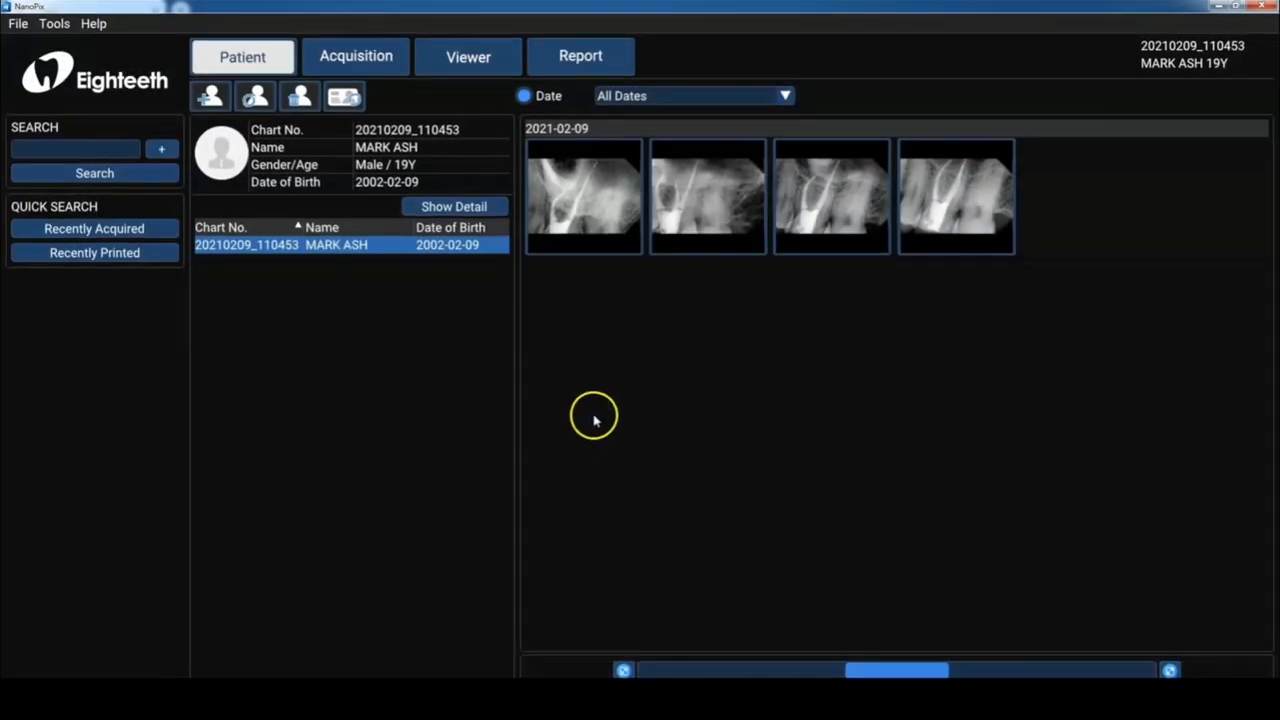
{"action": "left_click", "coordinate": [583, 196]}
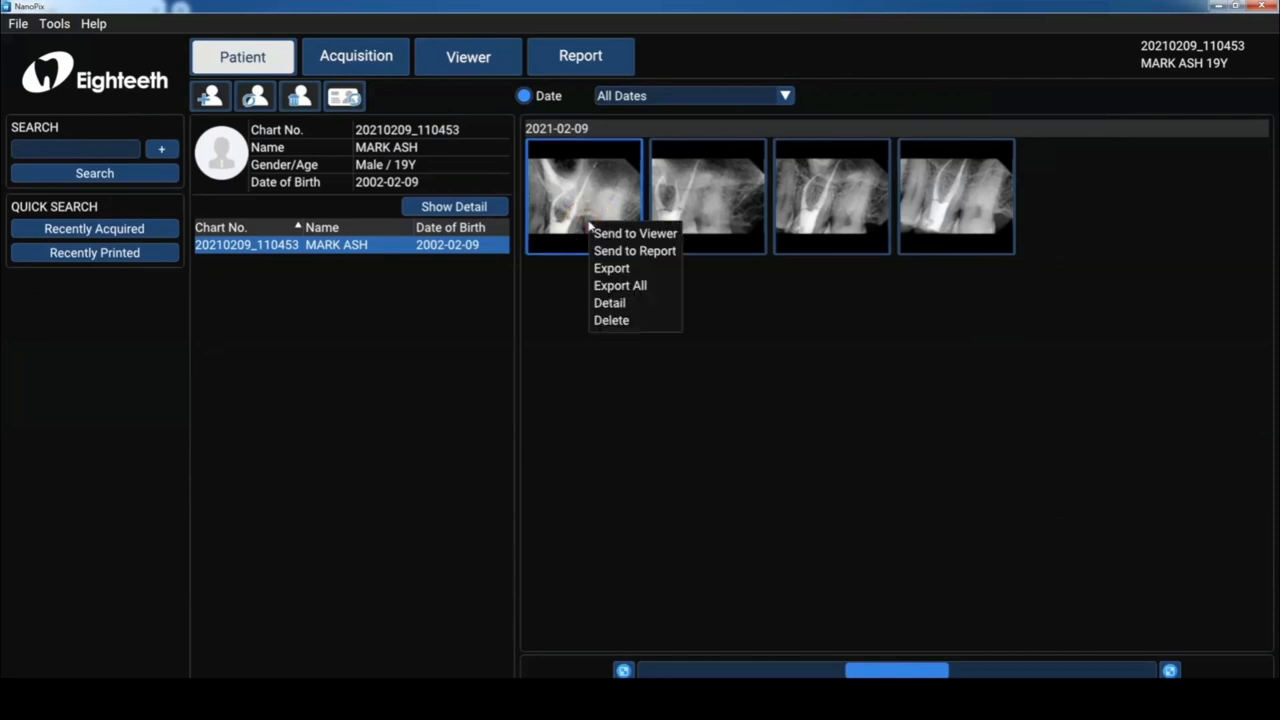
{"action": "mouse_move", "coordinate": [612, 268]}
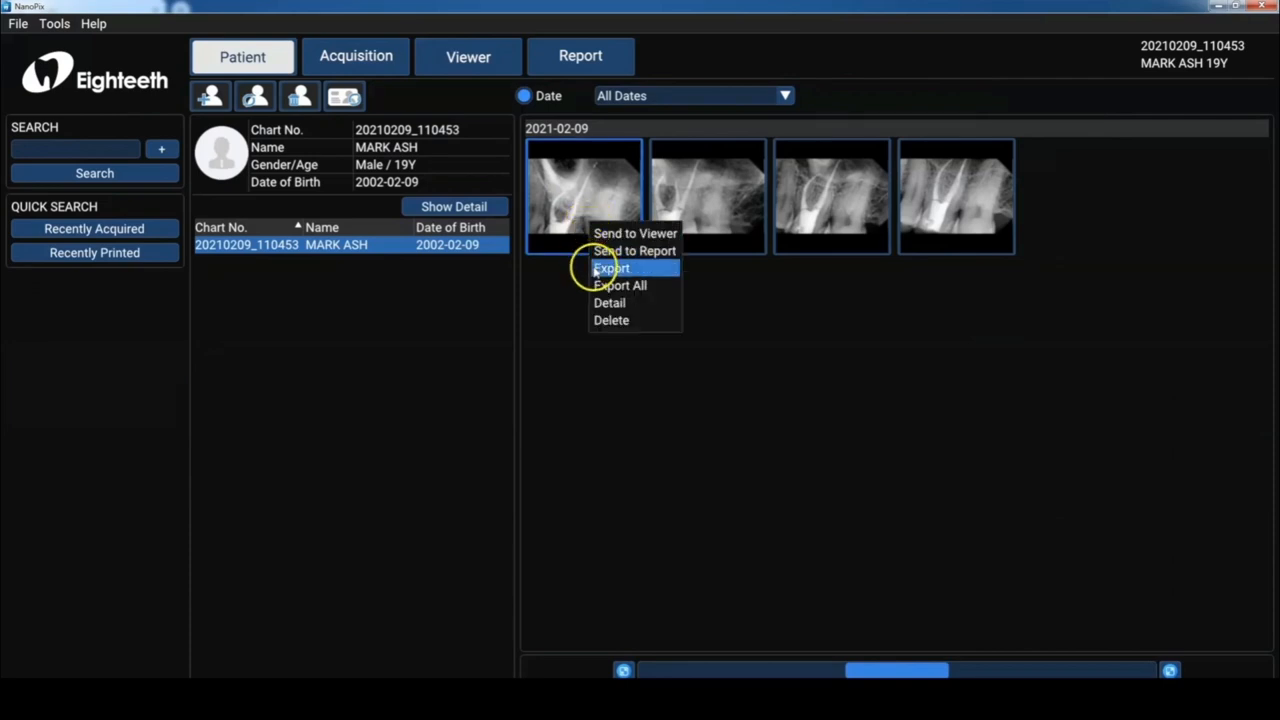
{"action": "left_click", "coordinate": [612, 268]}
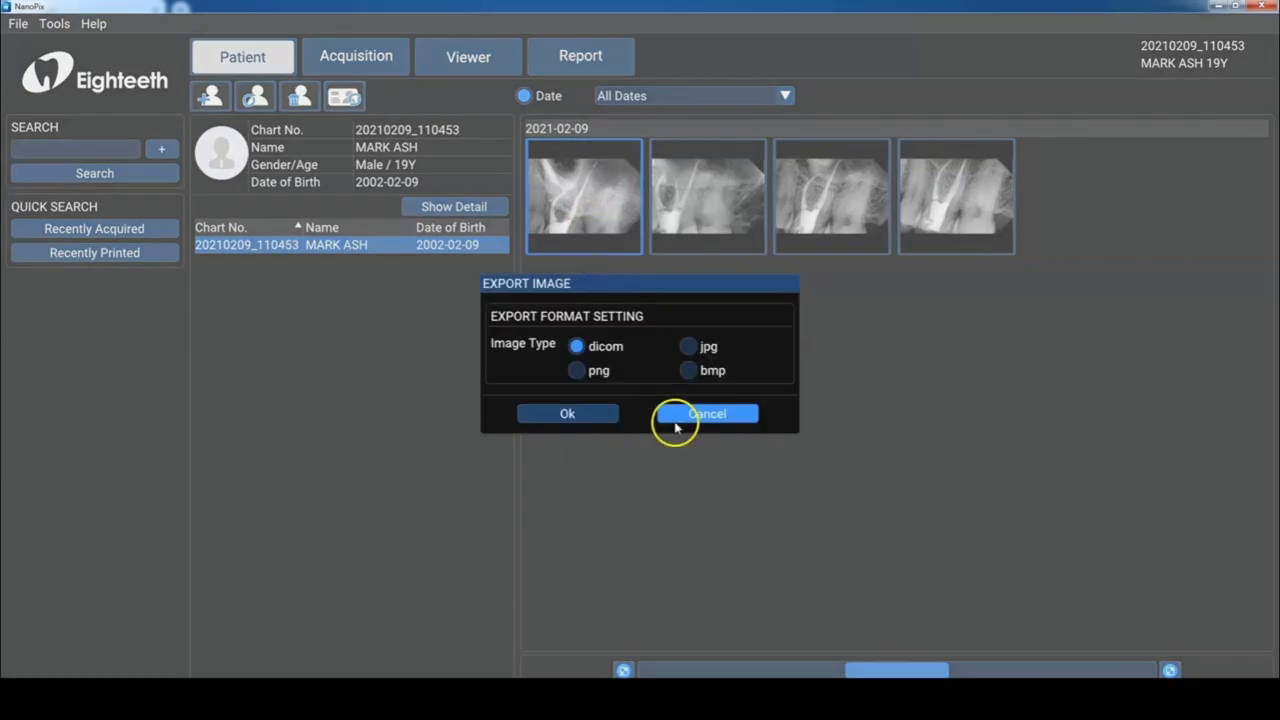
{"action": "left_click", "coordinate": [706, 413]}
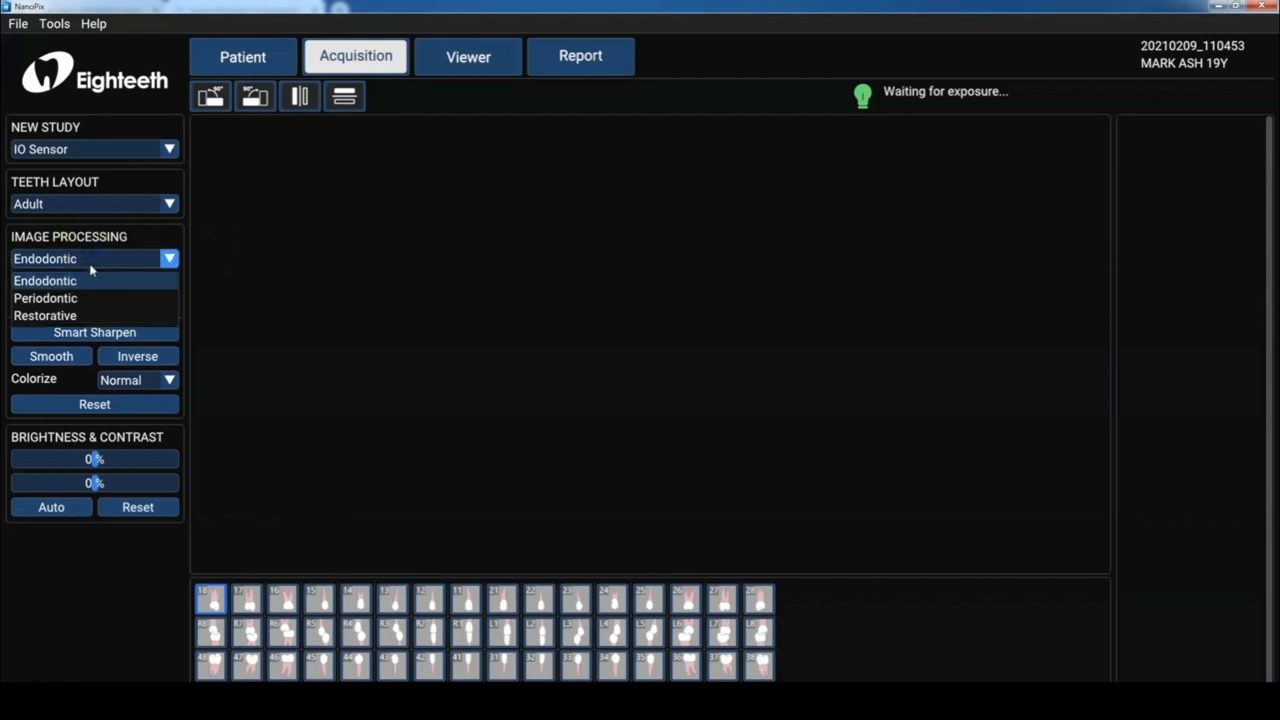
Apply the Endodontic processing preset and pick the tooth to capture.
{"action": "left_click", "coordinate": [45, 280]}
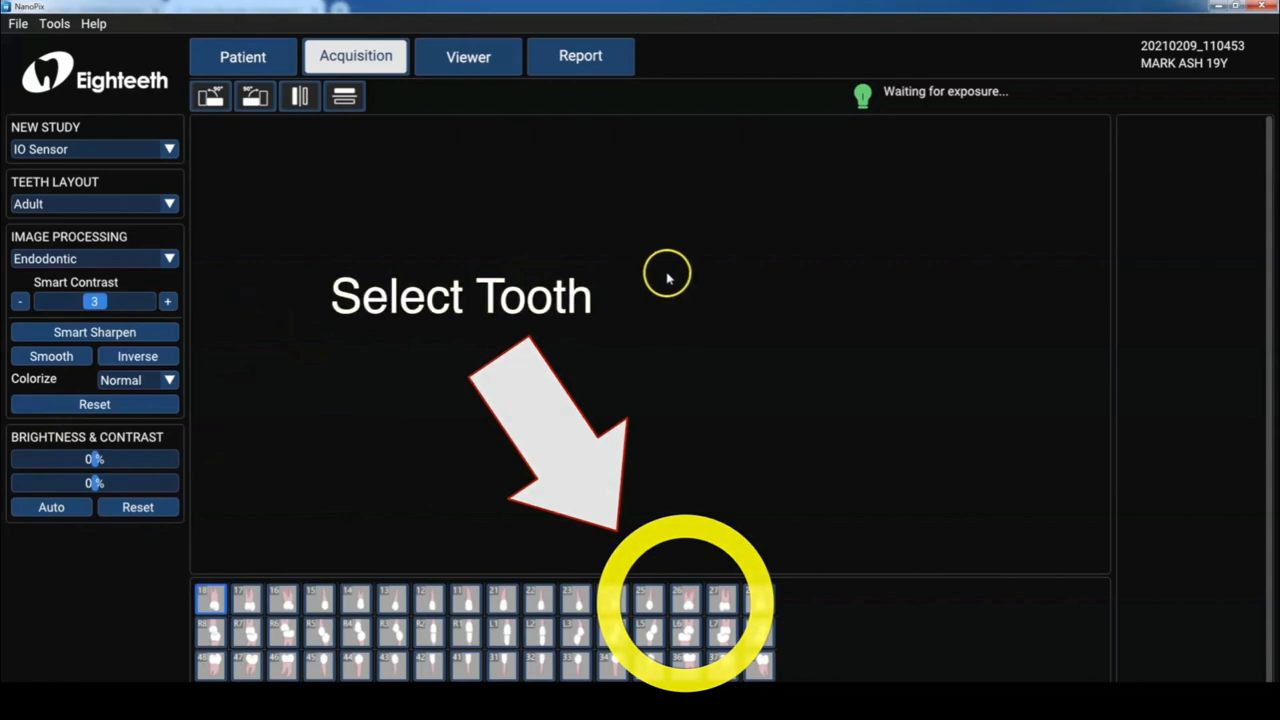
{"action": "left_click", "coordinate": [684, 598]}
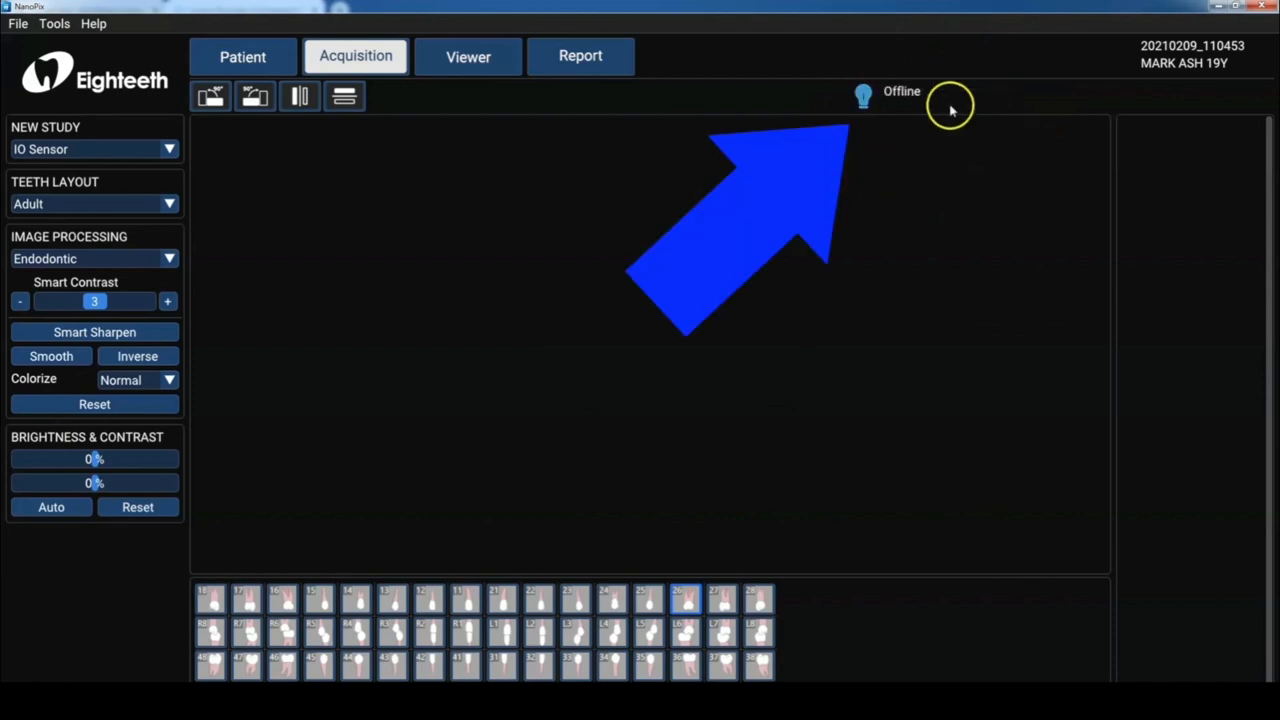
{"action": "mouse_move", "coordinate": [884, 140]}
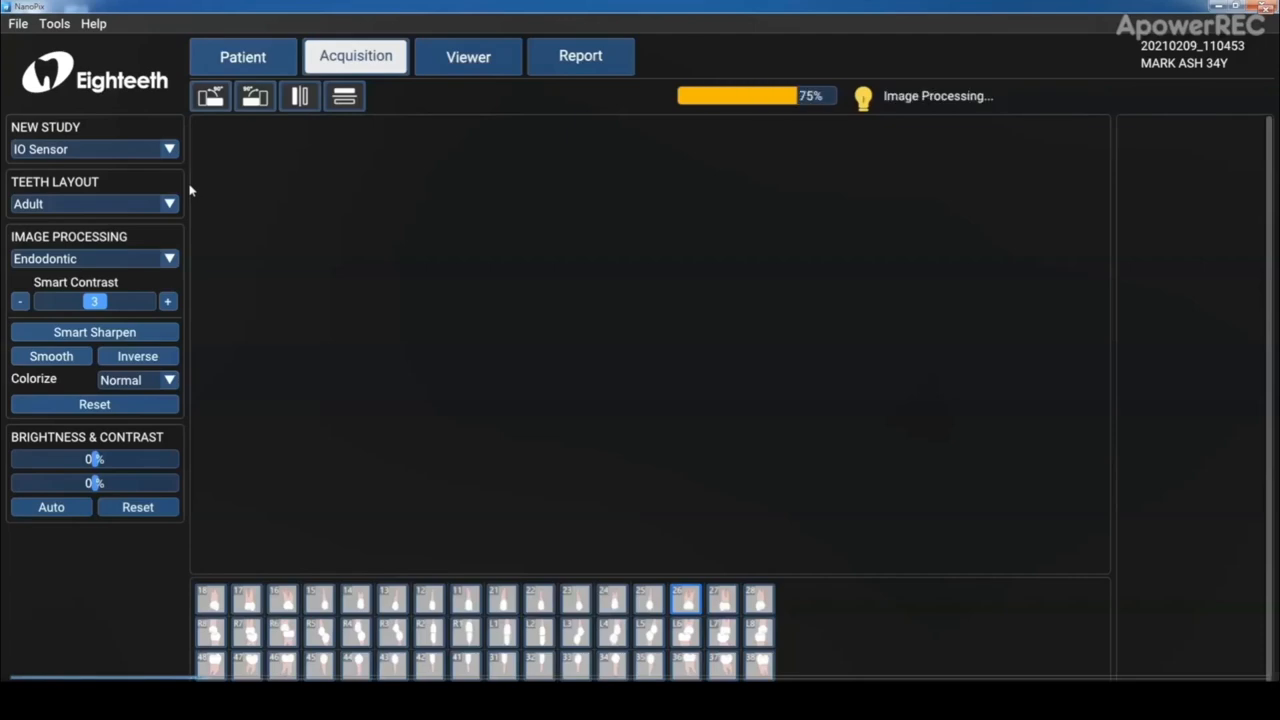
Compare the 11:08:52 and 11:13:45 radiographs in a 1x2 layout, then return to 1x1.
{"action": "left_click", "coordinate": [467, 55]}
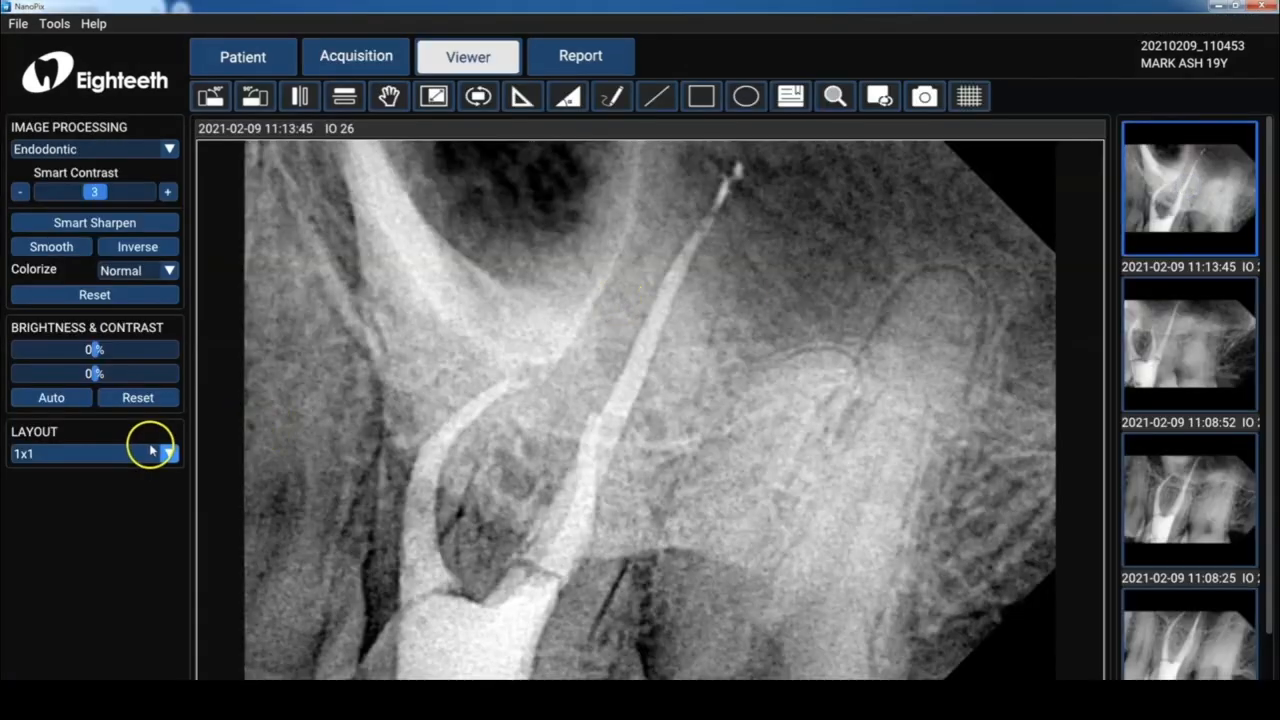
{"action": "left_click", "coordinate": [168, 453]}
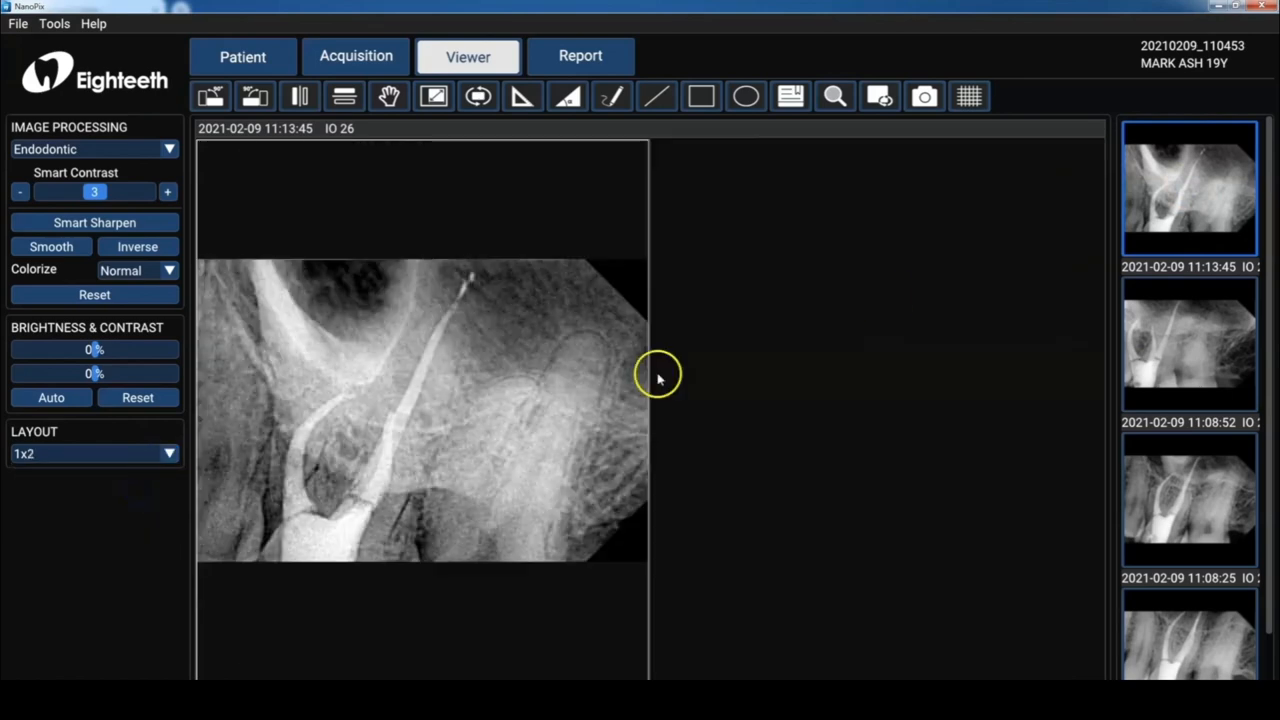
{"action": "left_click", "coordinate": [1189, 347]}
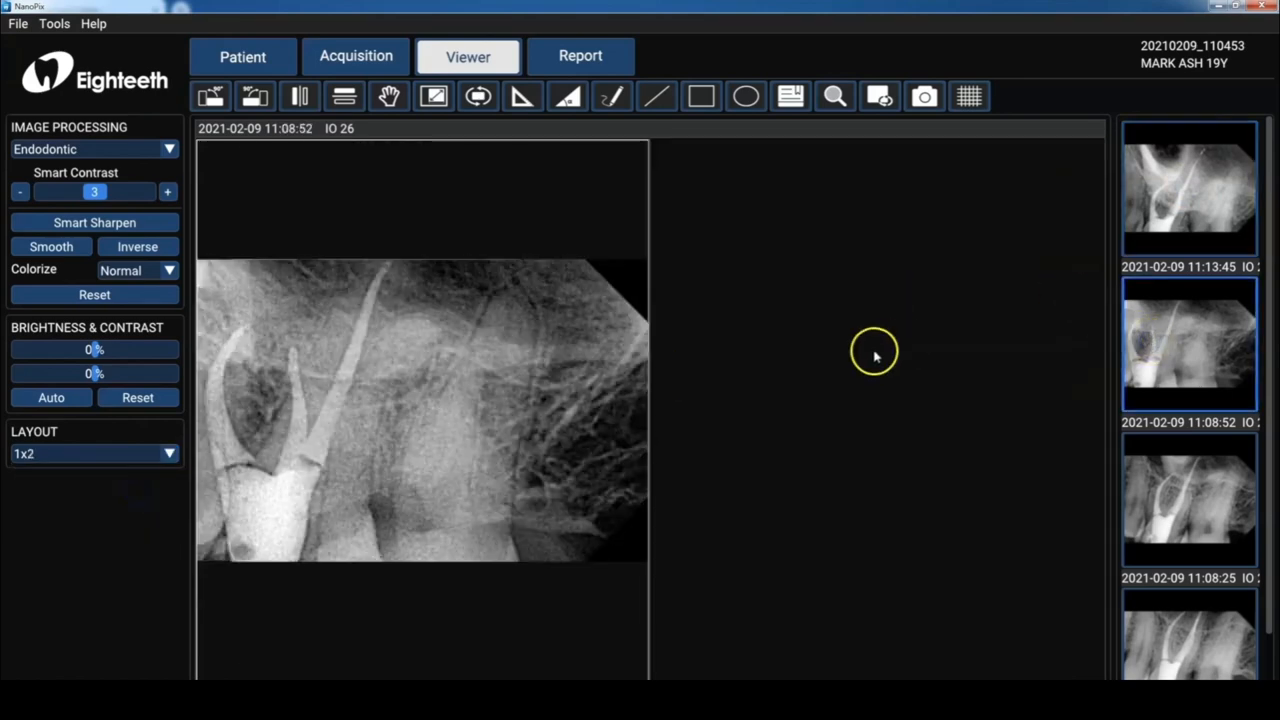
{"action": "left_click", "coordinate": [1189, 187]}
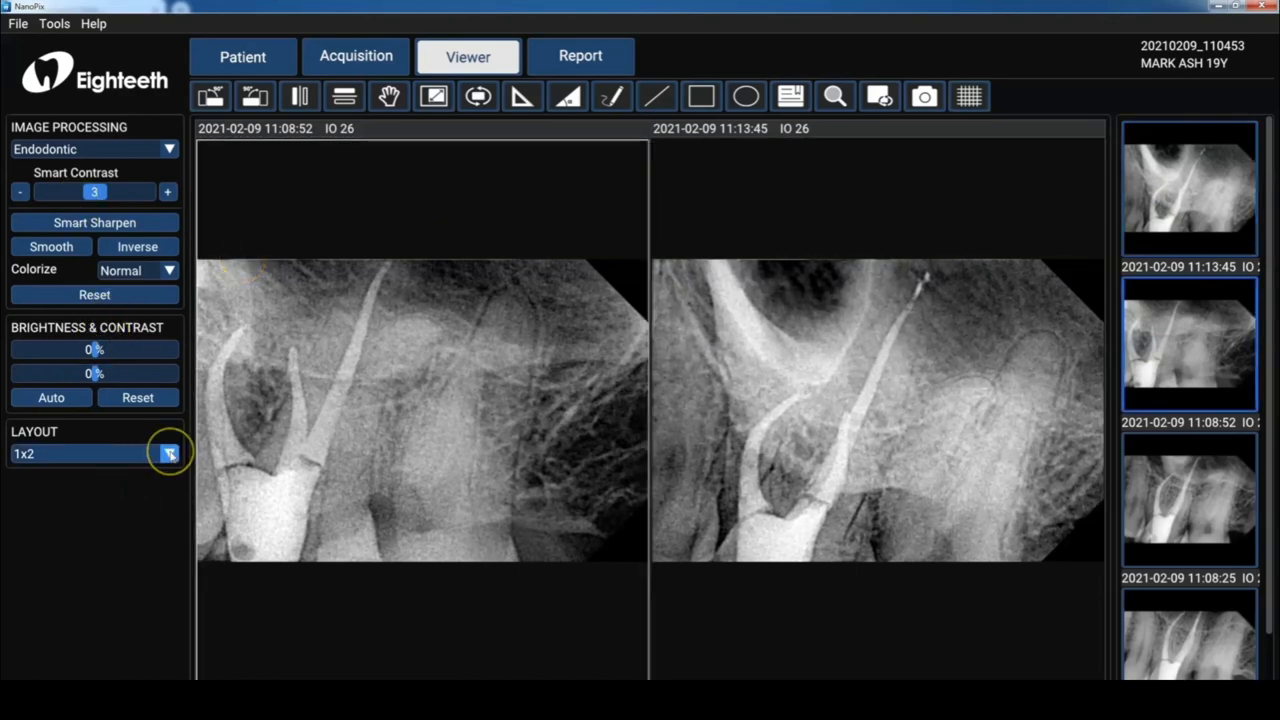
{"action": "left_click", "coordinate": [169, 453]}
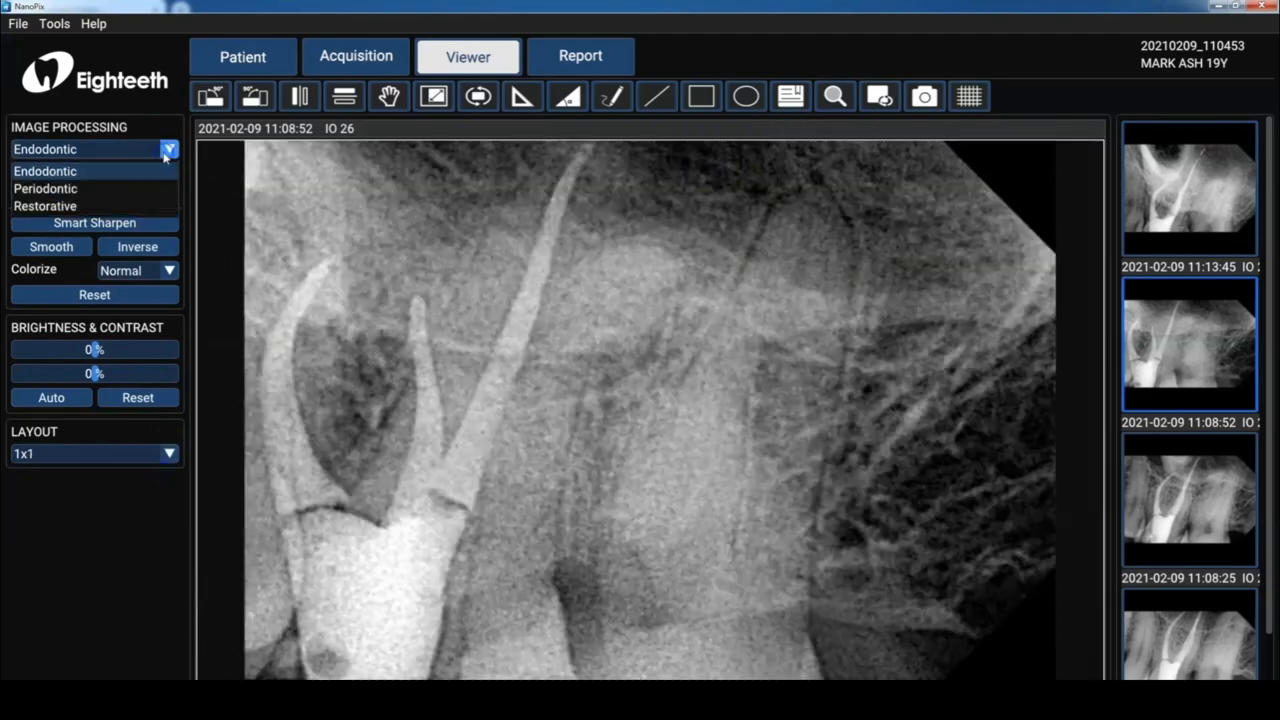
{"action": "mouse_move", "coordinate": [95, 188]}
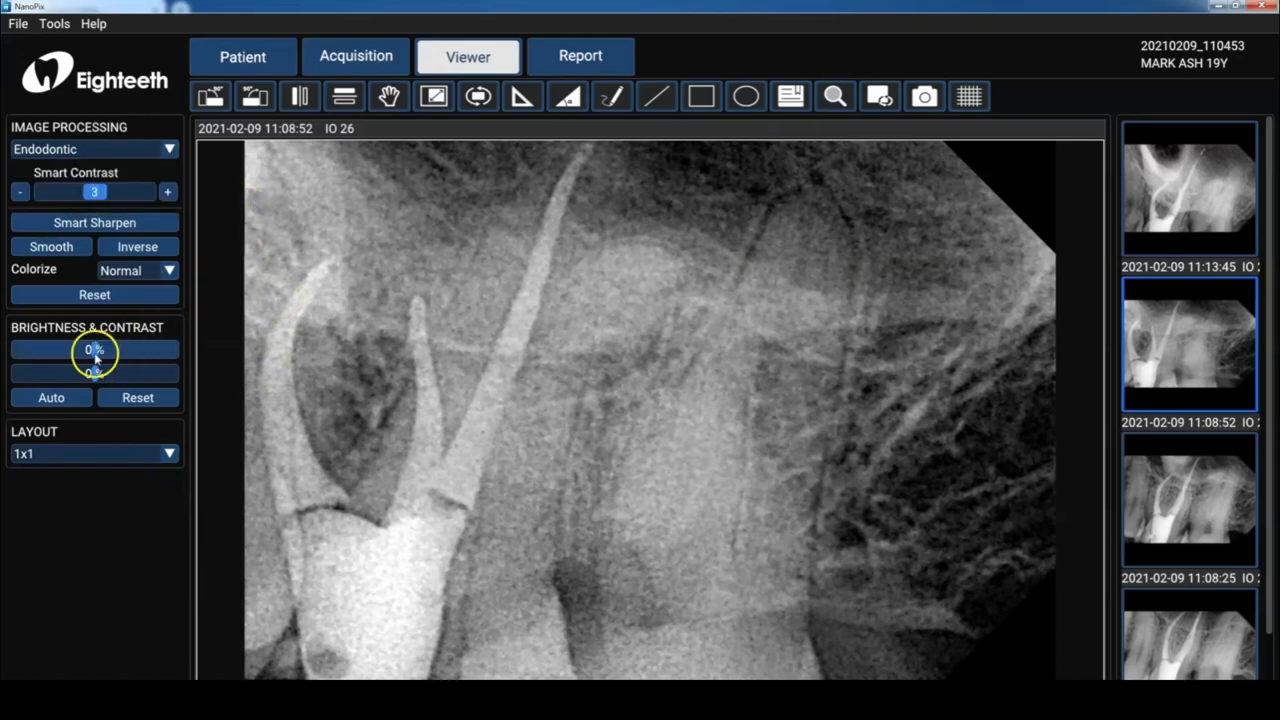
Lower brightness, apply Smart Sharpen three times, and toggle inversion on and off.
{"action": "left_click_drag", "start_coordinate": [93, 348], "coordinate": [55, 348]}
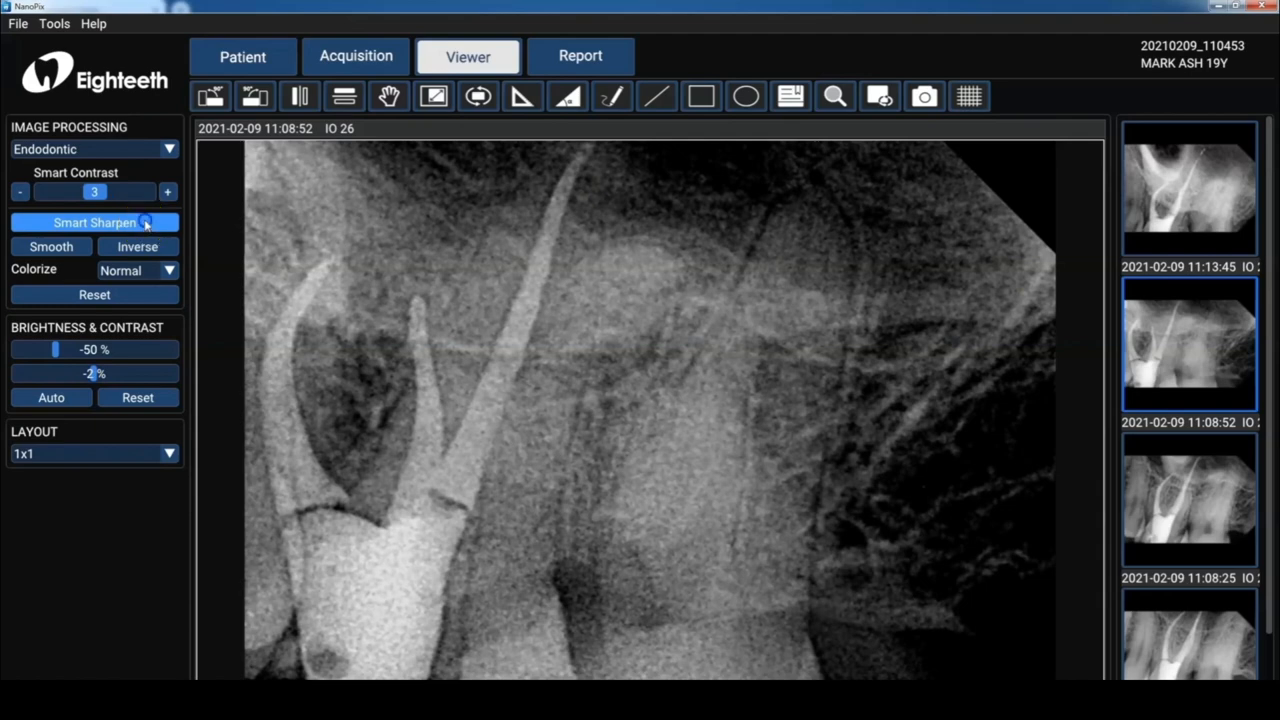
{"action": "left_click", "coordinate": [94, 222]}
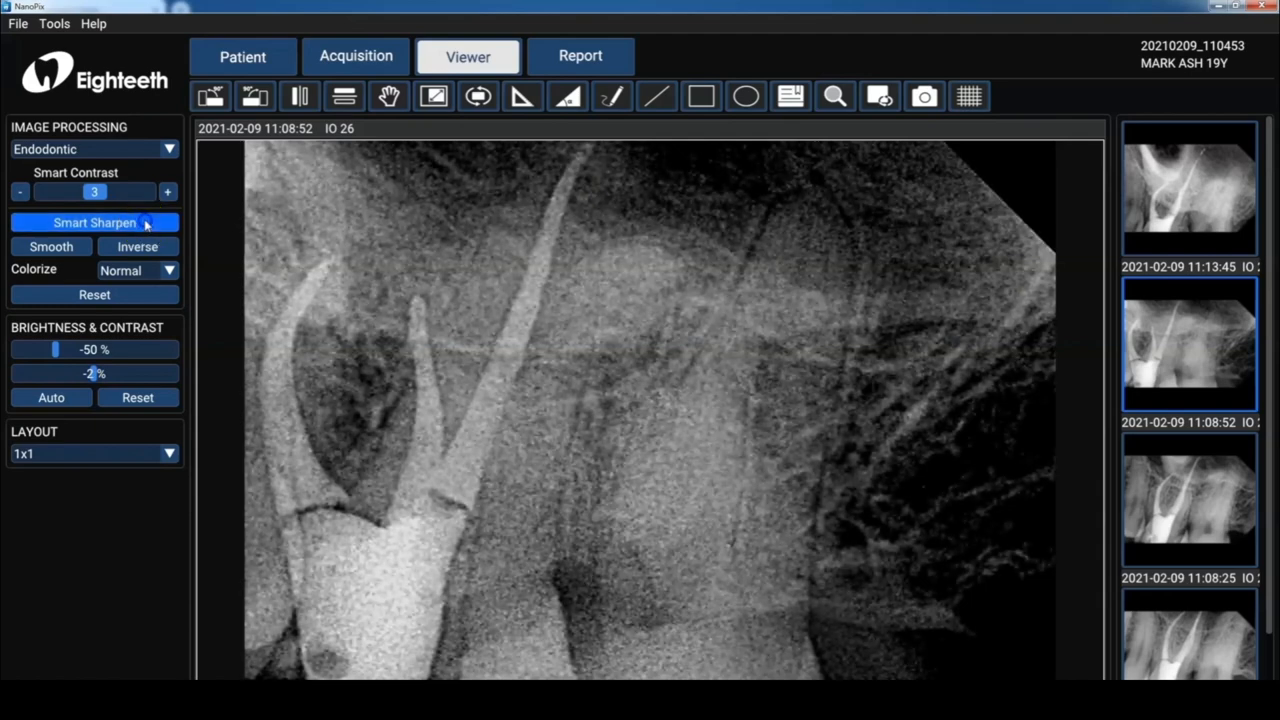
{"action": "left_click", "coordinate": [94, 222]}
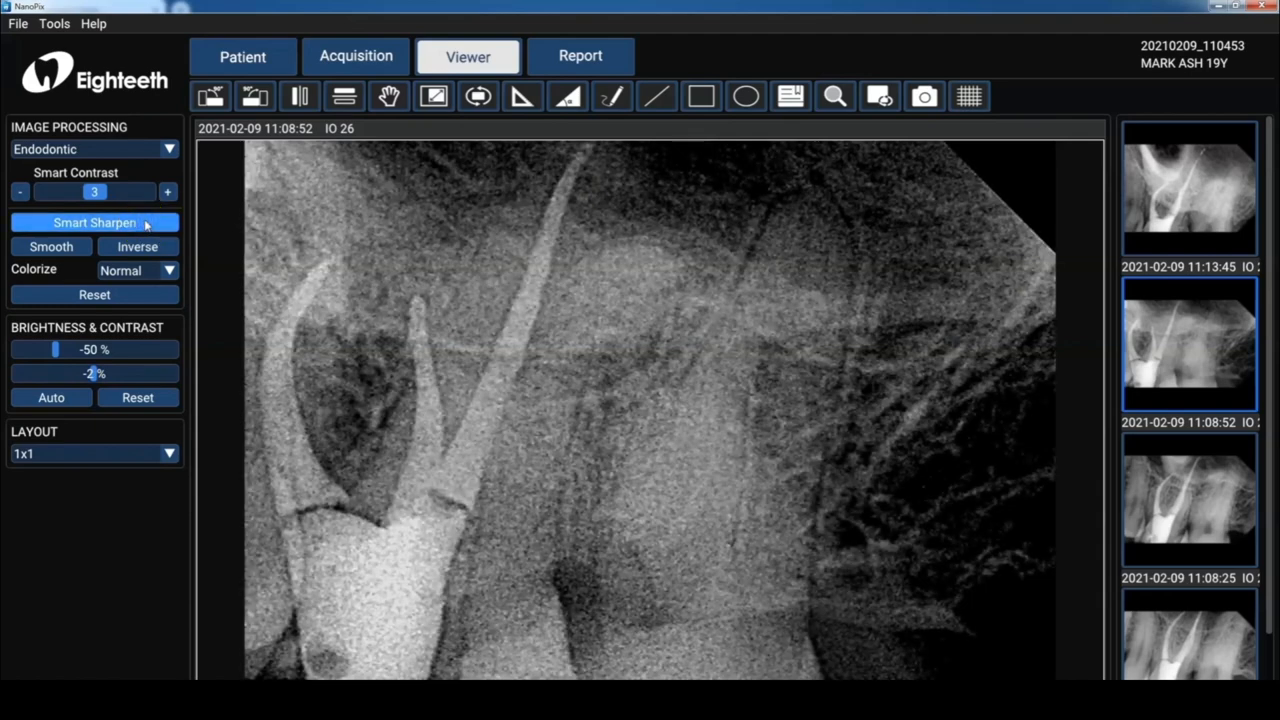
{"action": "left_click", "coordinate": [94, 222]}
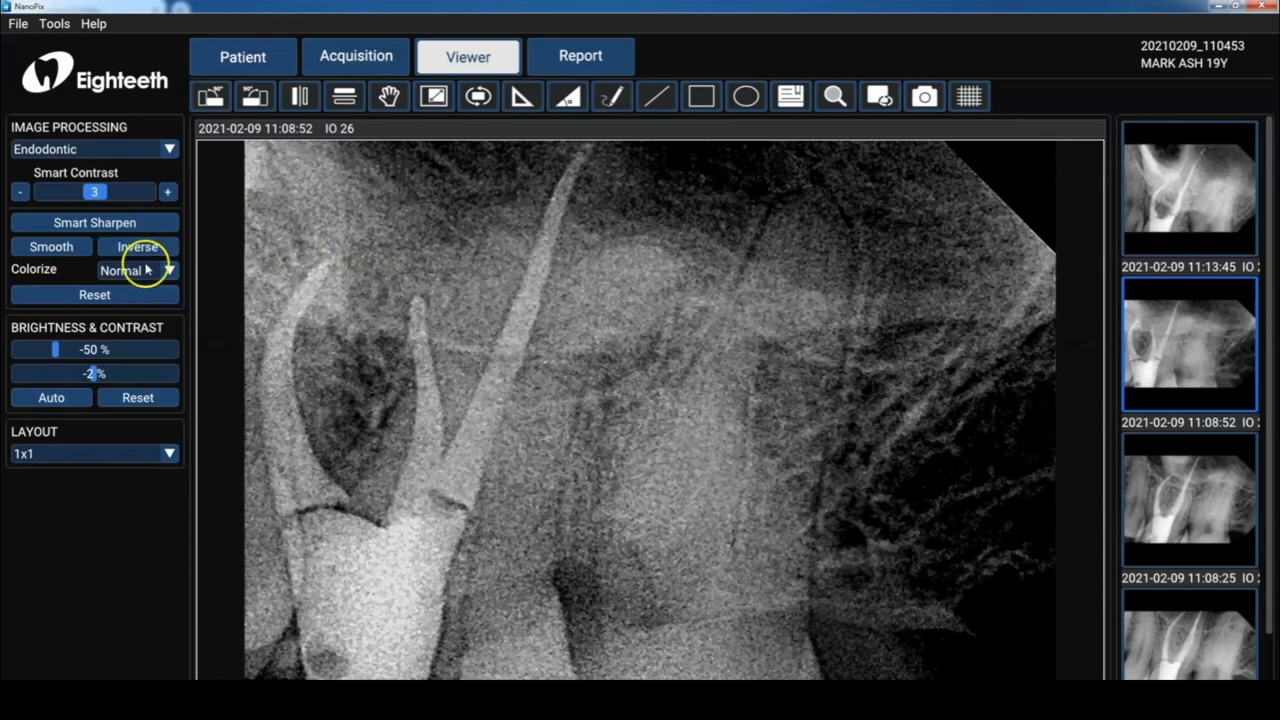
{"action": "left_click", "coordinate": [137, 246]}
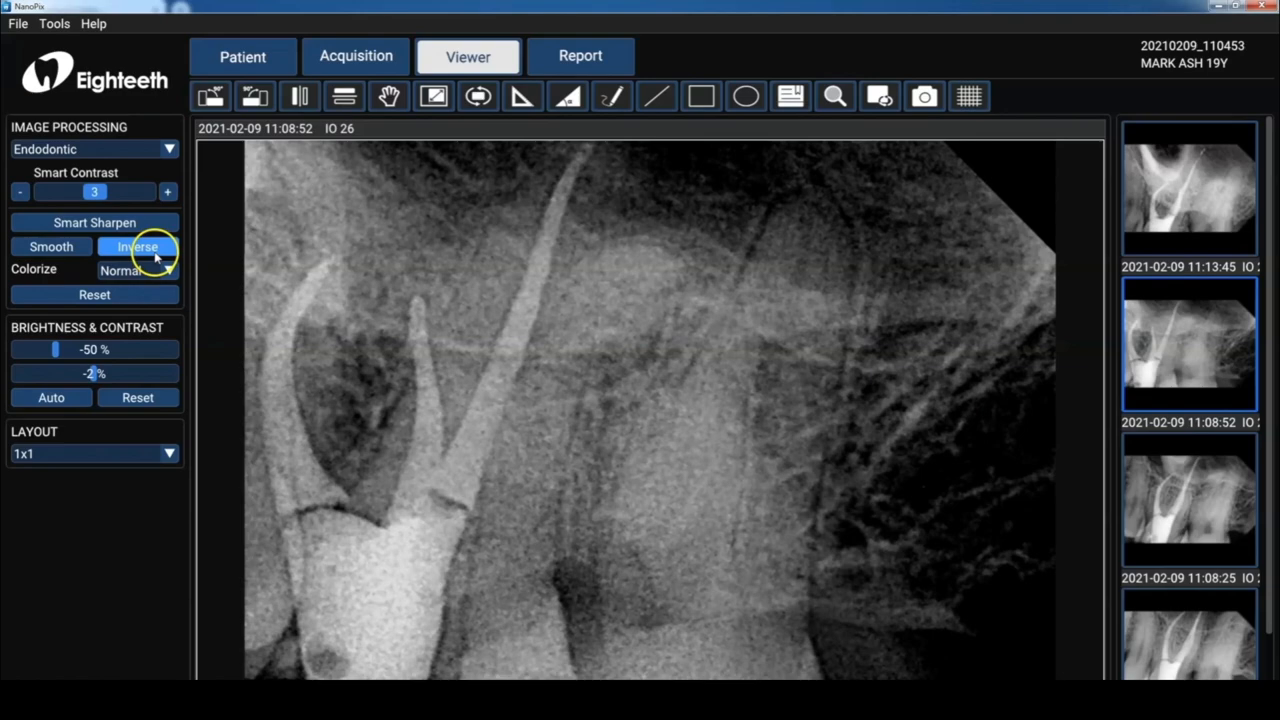
{"action": "left_click", "coordinate": [138, 246]}
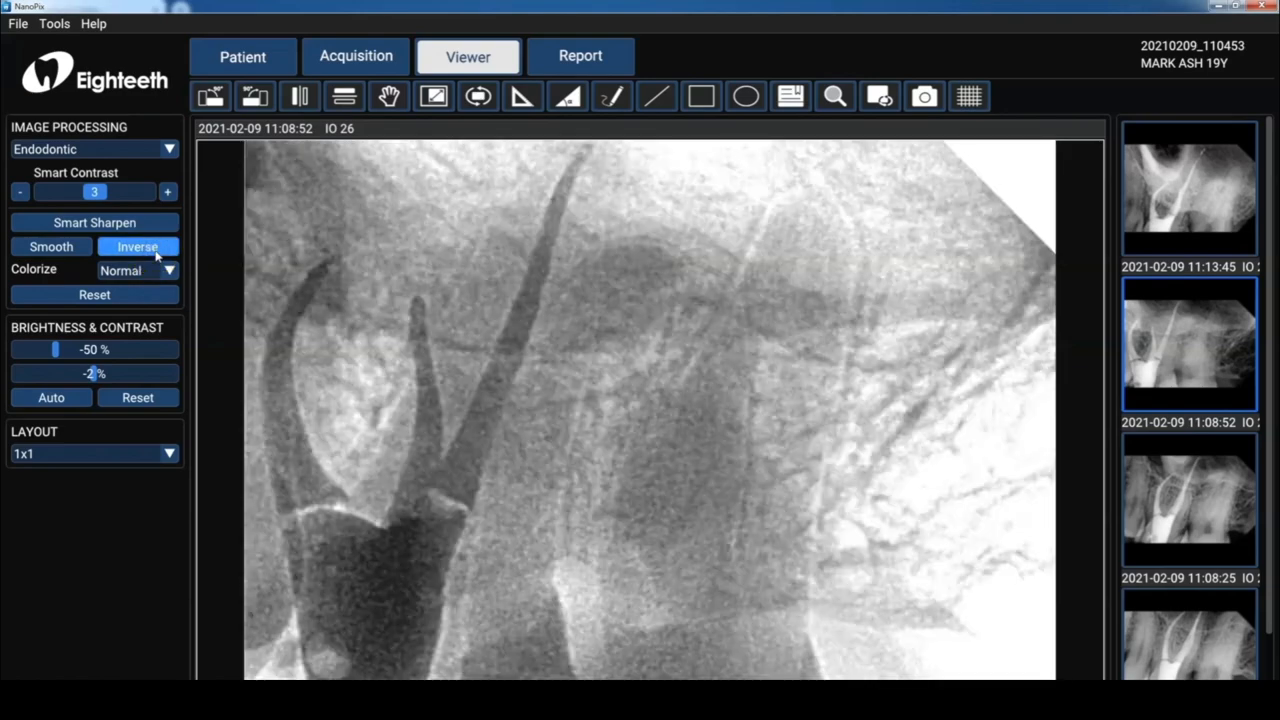
{"action": "left_click", "coordinate": [137, 246]}
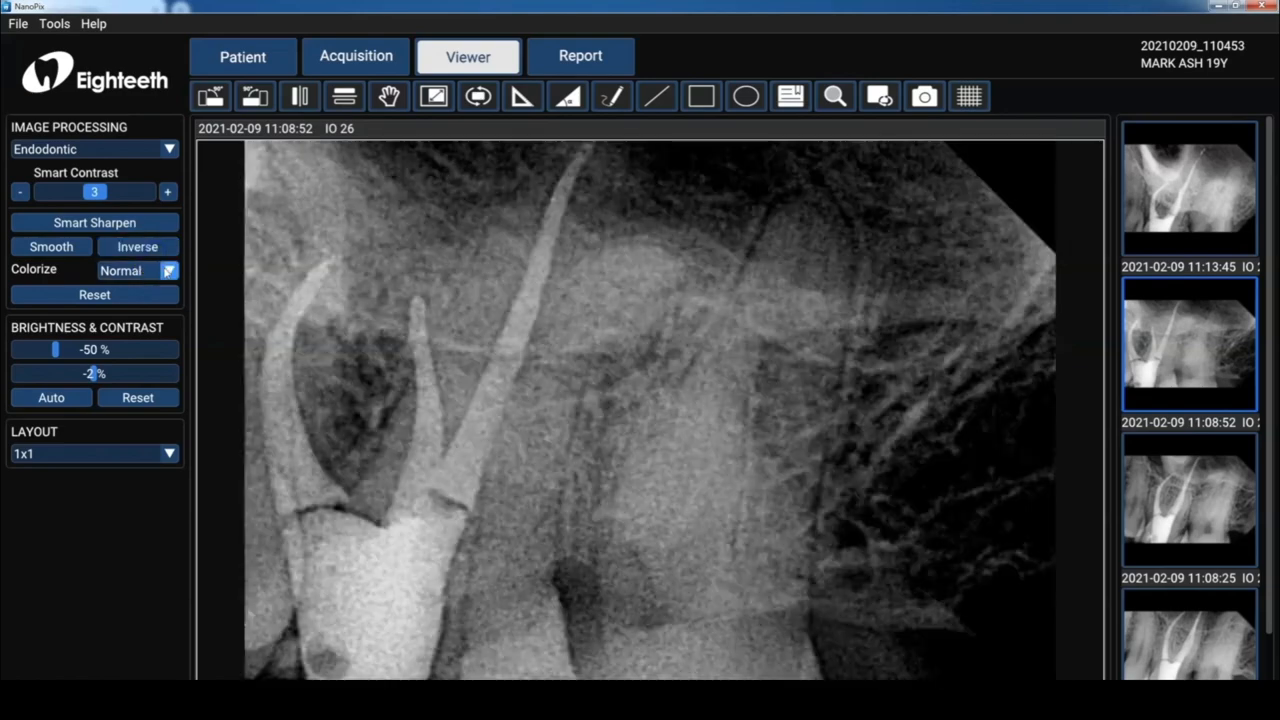
Colorize the radiograph with Common false colour and raise brightness to 47%.
{"action": "left_click", "coordinate": [135, 270]}
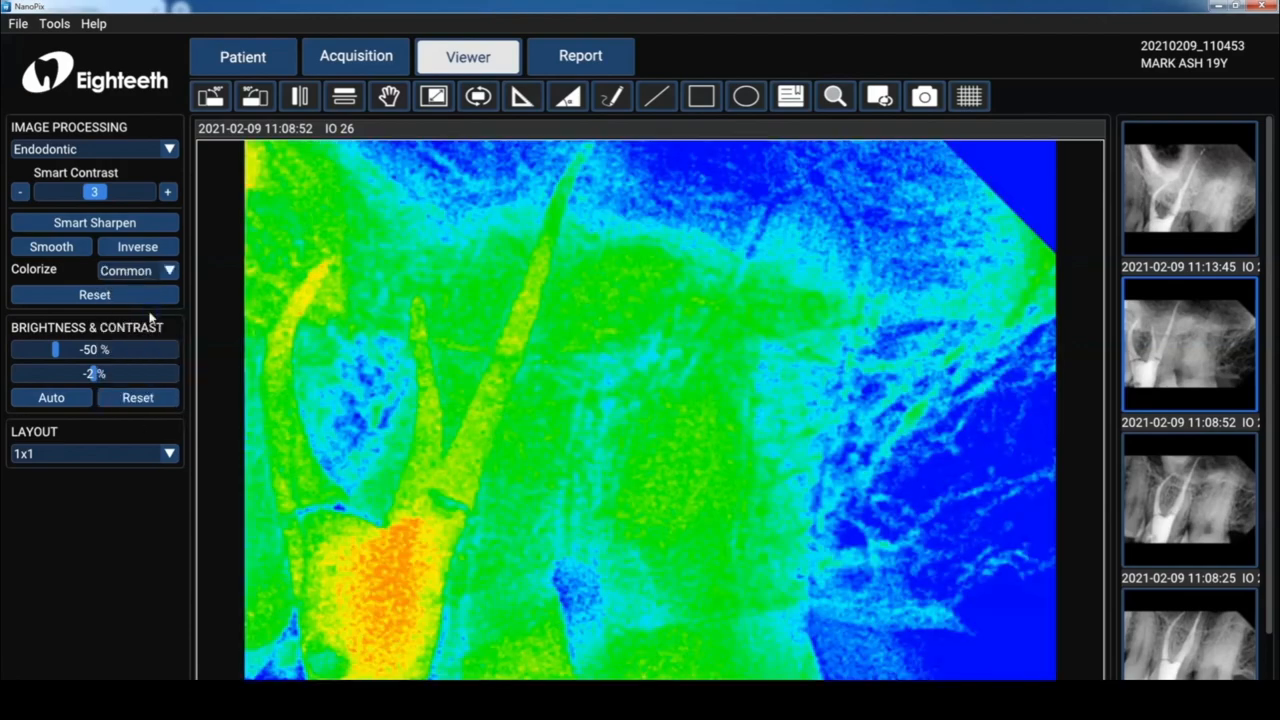
{"action": "left_click_drag", "start_coordinate": [56, 349], "coordinate": [75, 349]}
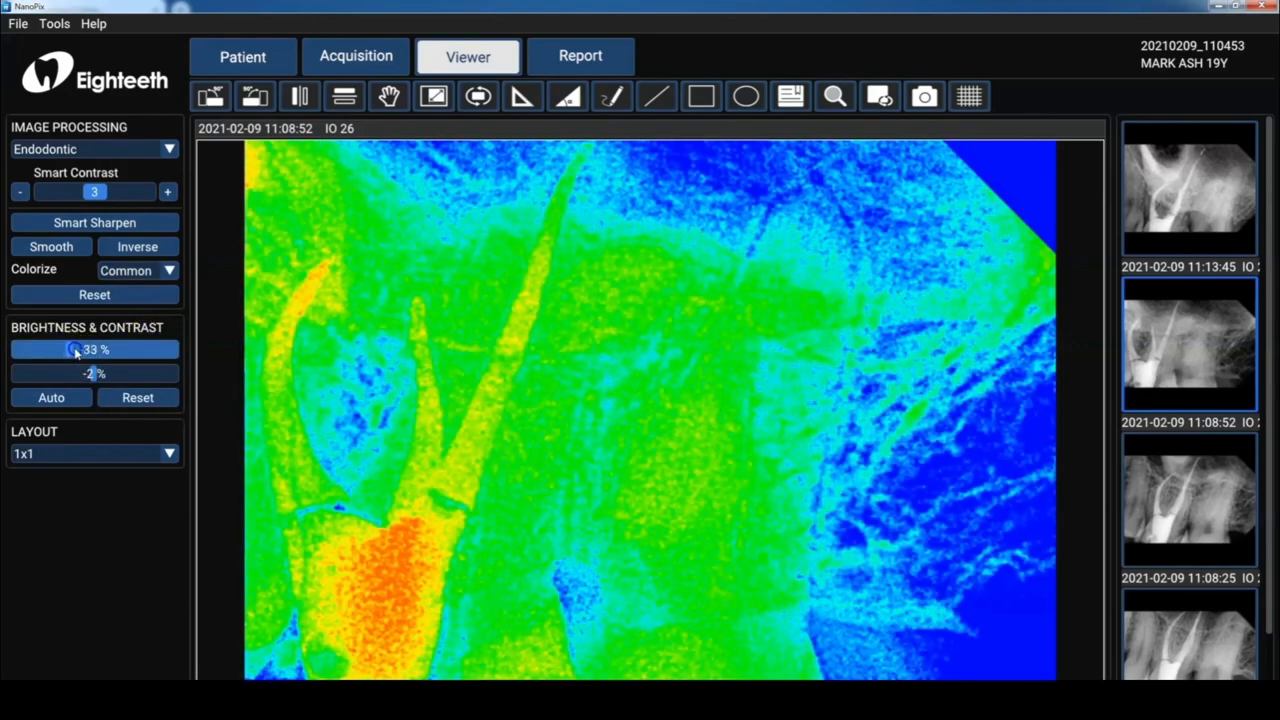
{"action": "left_click_drag", "start_coordinate": [73, 349], "coordinate": [134, 349]}
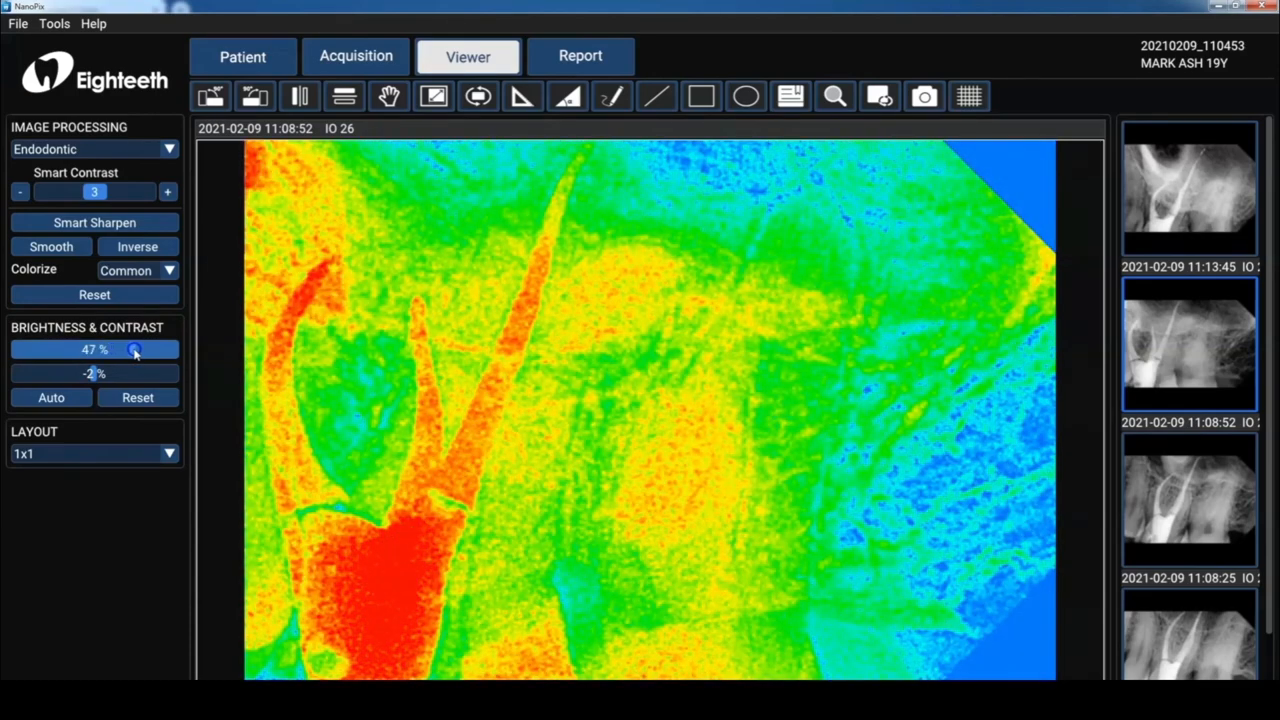
{"action": "left_click_drag", "start_coordinate": [135, 349], "coordinate": [83, 349]}
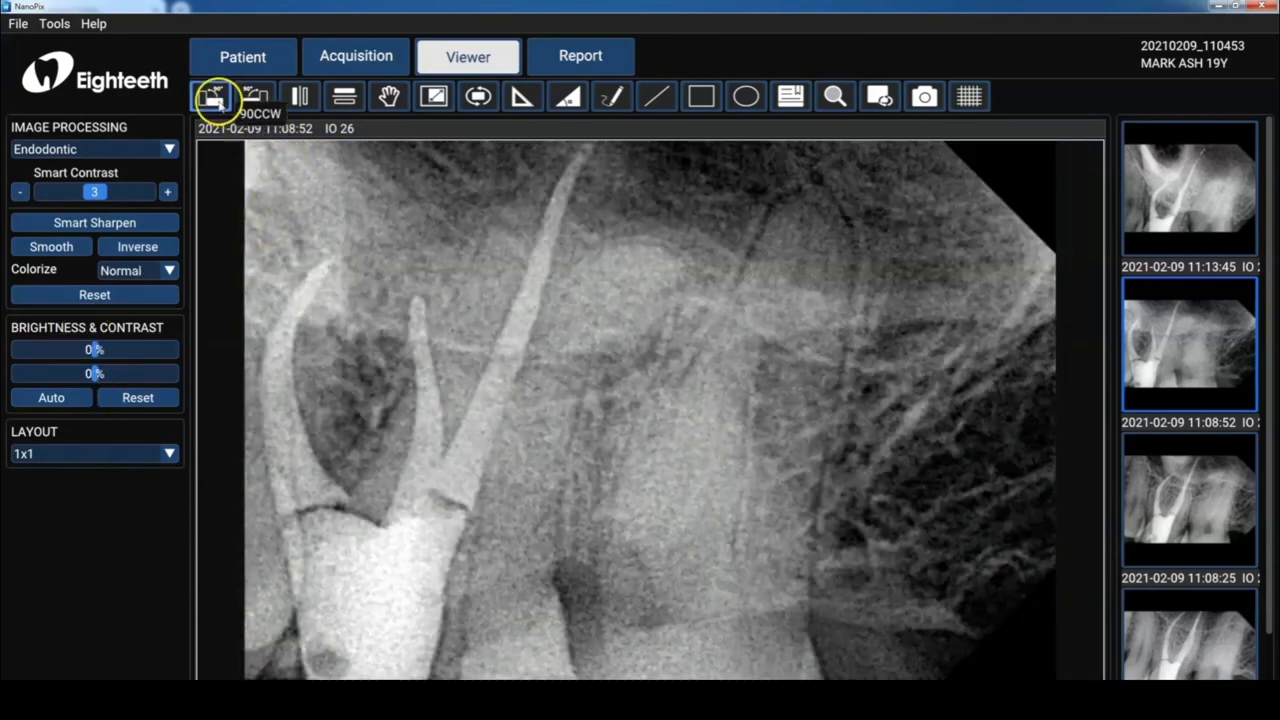
{"action": "left_click", "coordinate": [255, 96]}
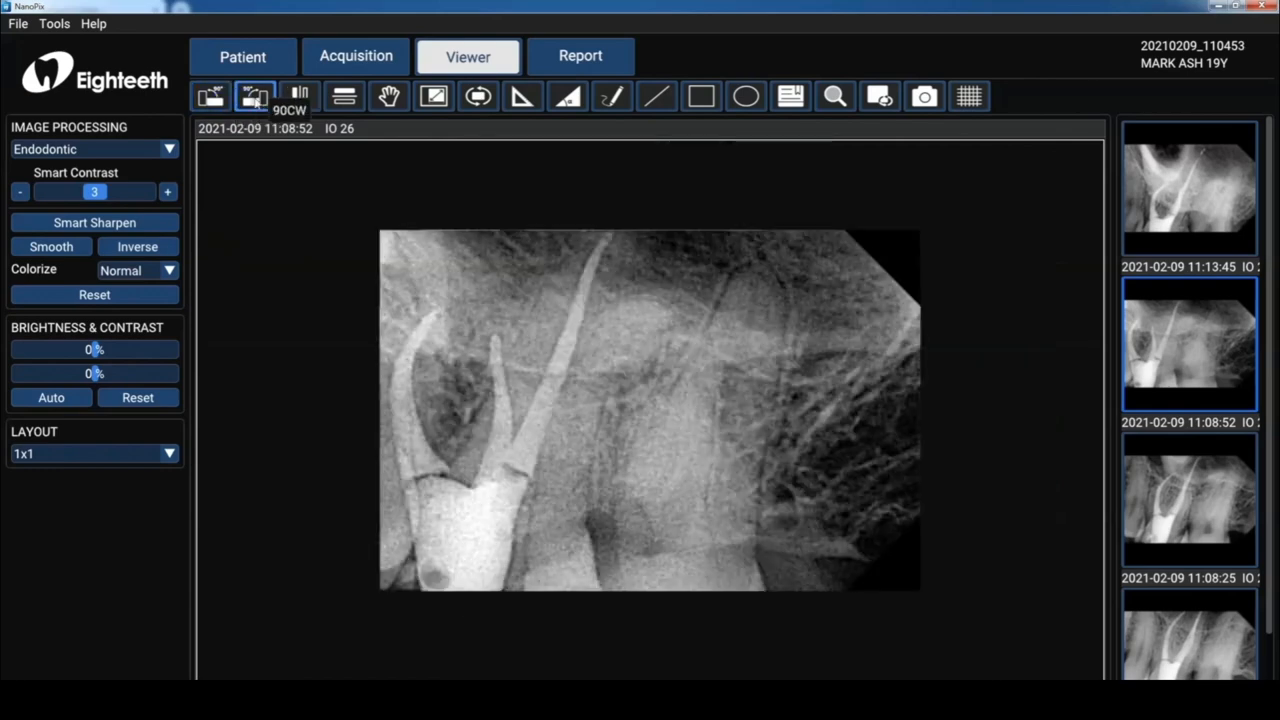
{"action": "left_click", "coordinate": [388, 96]}
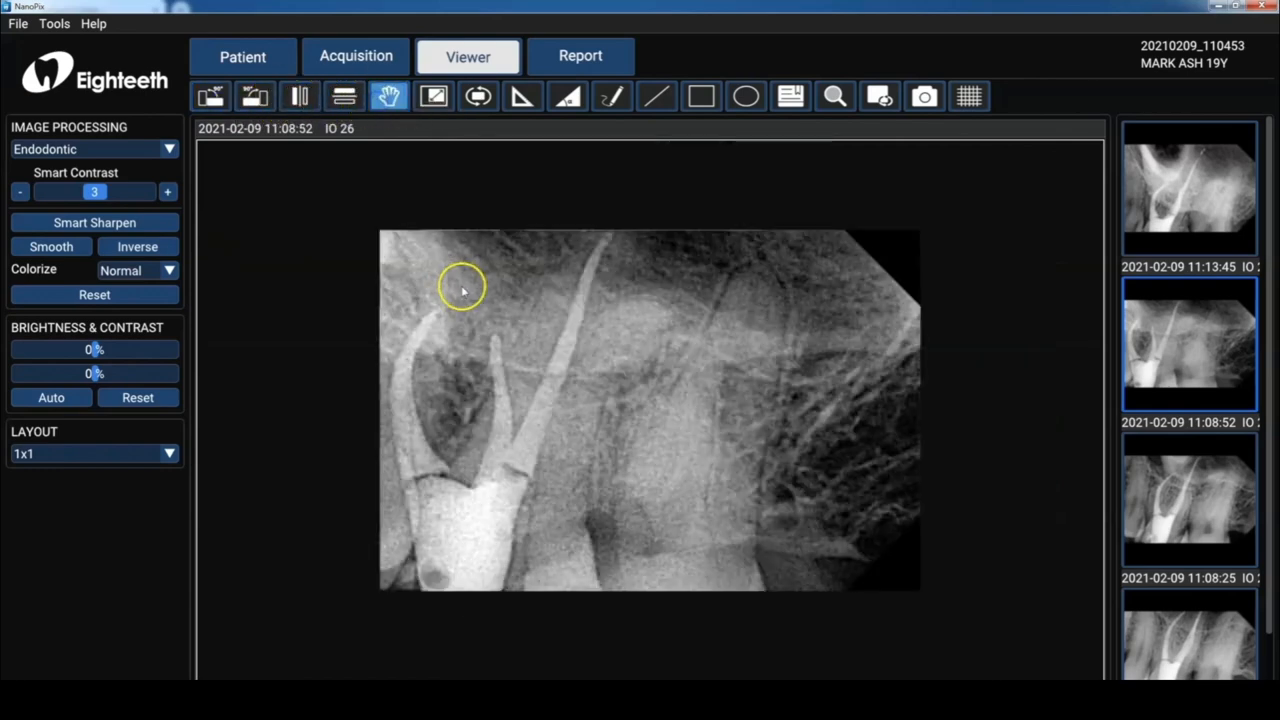
{"action": "left_click_drag", "start_coordinate": [462, 290], "coordinate": [425, 353]}
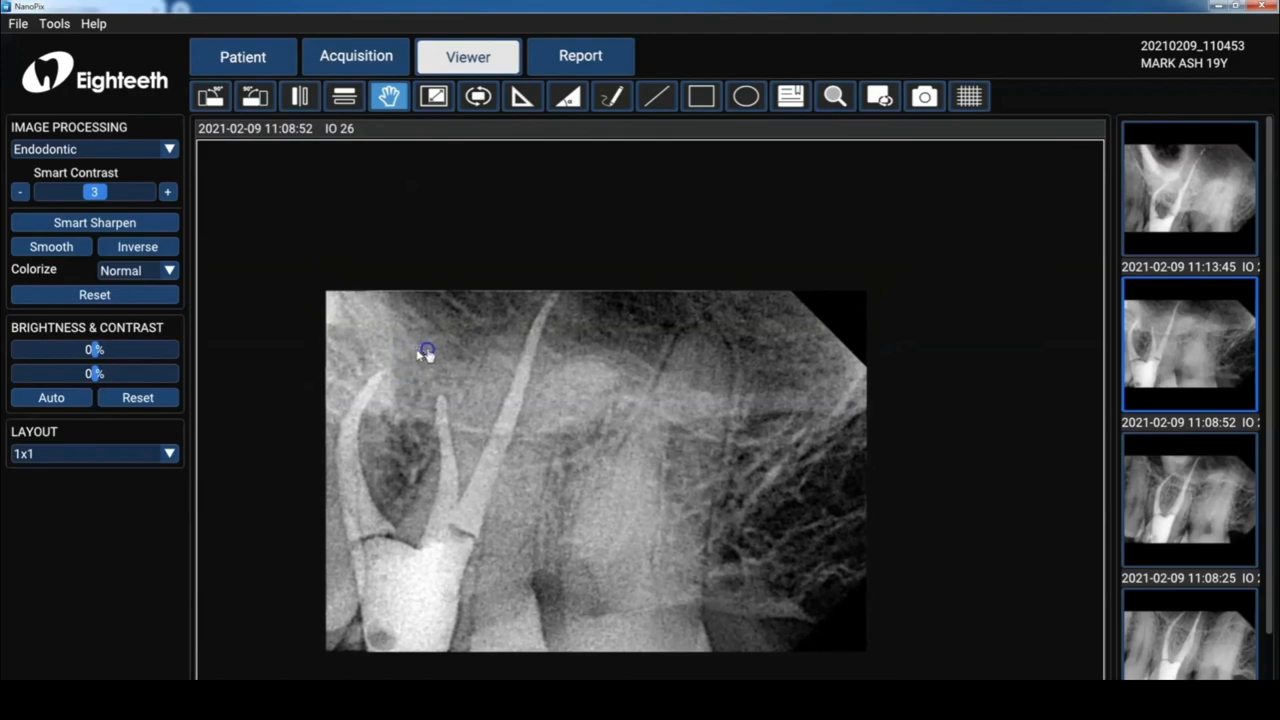
{"action": "left_click", "coordinate": [475, 96]}
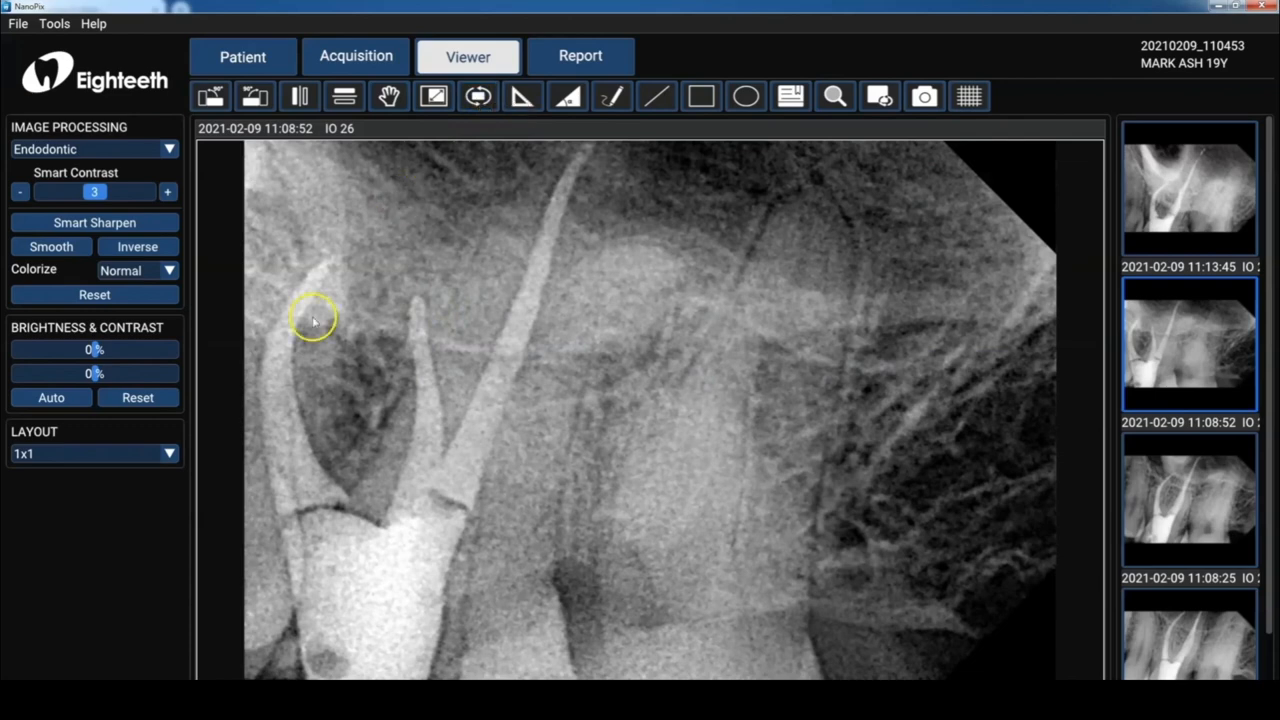
Switch to a 1x2 layout with the 11:13:45 radiograph in the second pane.
{"action": "left_click", "coordinate": [94, 453]}
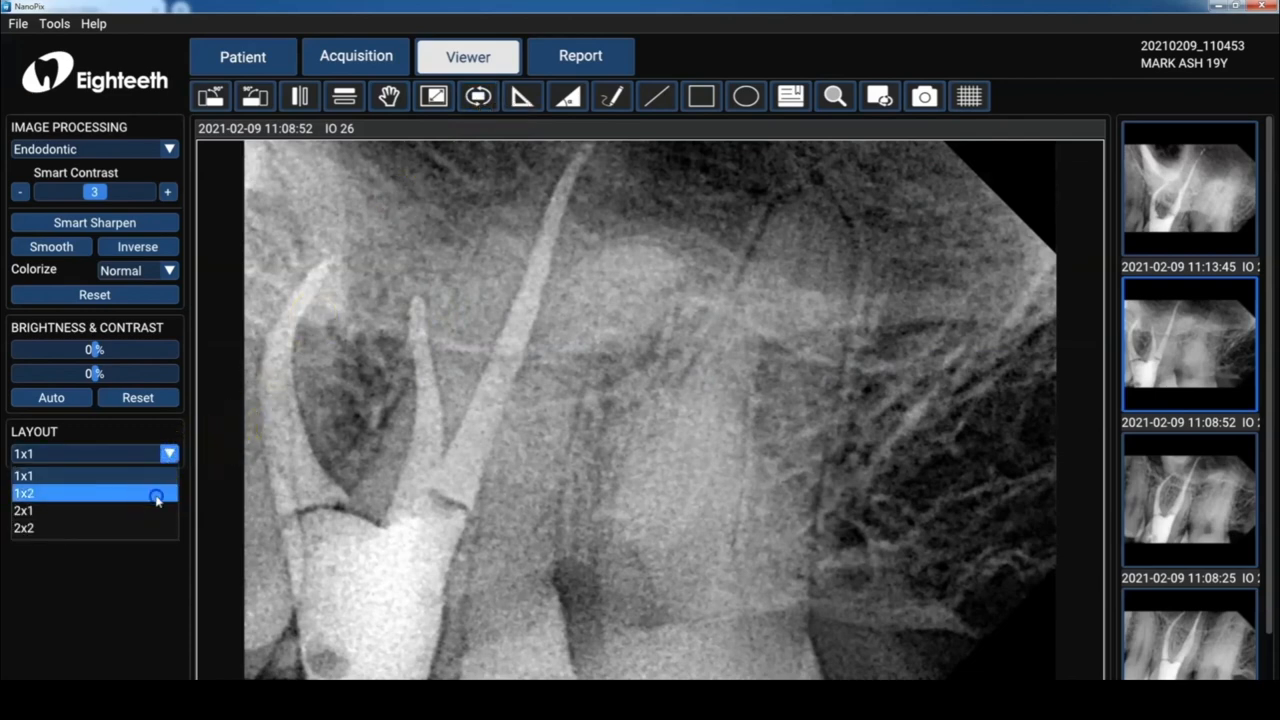
{"action": "left_click", "coordinate": [24, 493]}
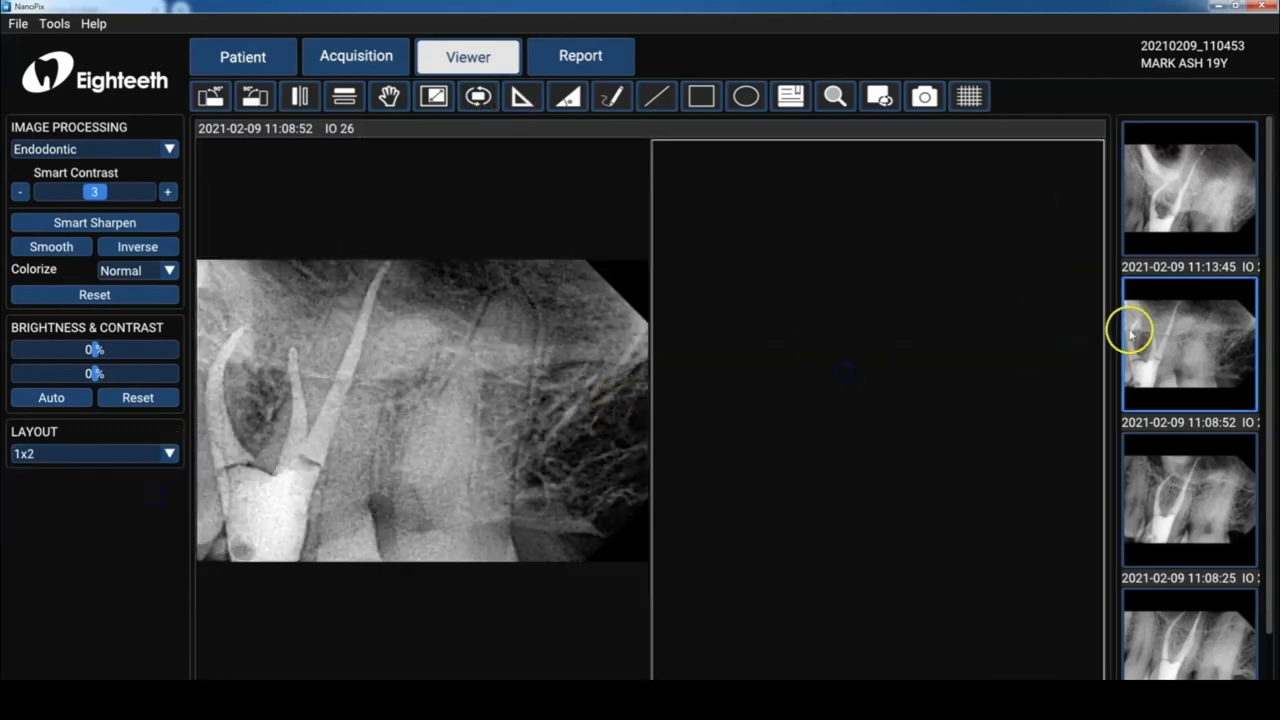
{"action": "left_click", "coordinate": [1189, 188]}
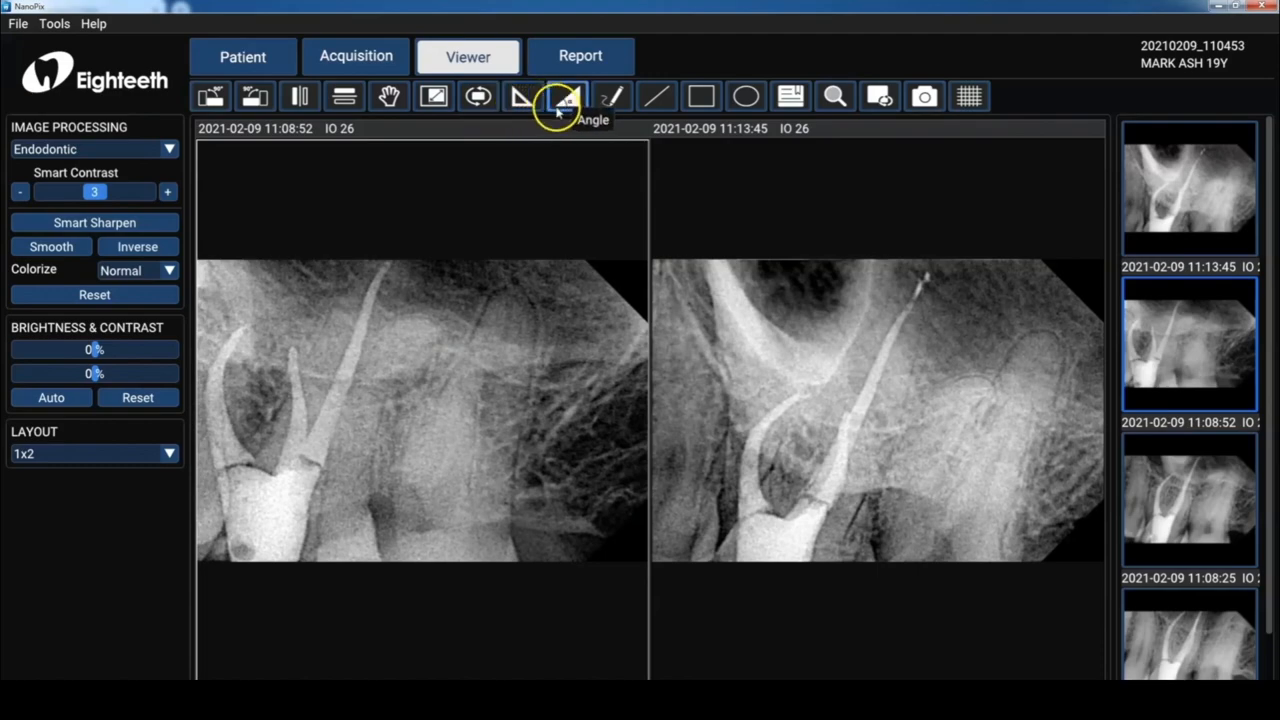
{"action": "left_click", "coordinate": [566, 96]}
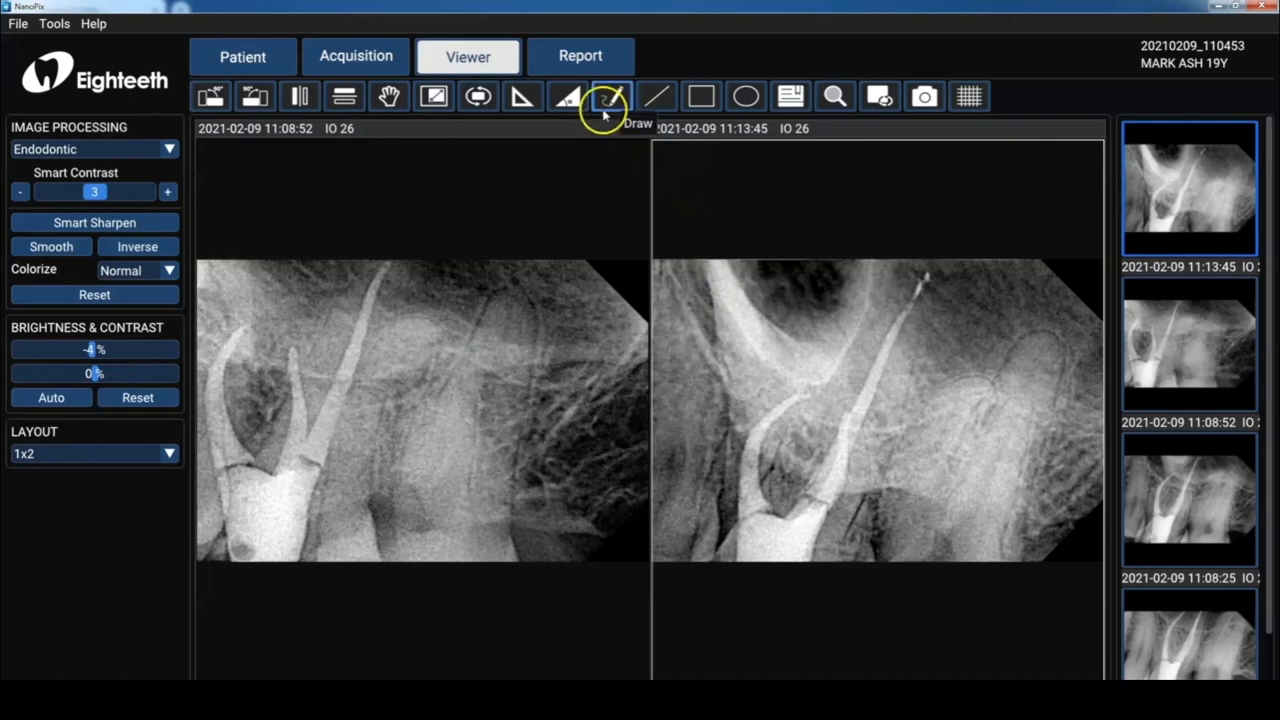
{"action": "left_click", "coordinate": [611, 96]}
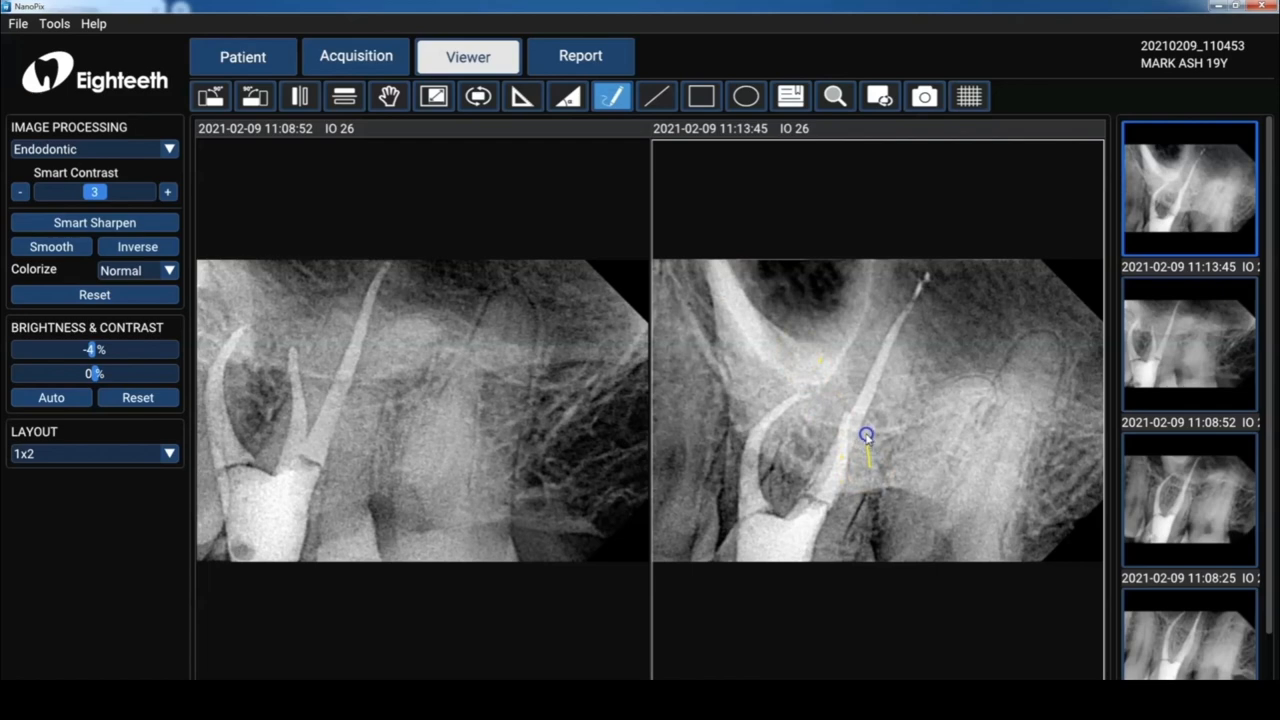
{"action": "left_click_drag", "start_coordinate": [868, 437], "coordinate": [850, 402]}
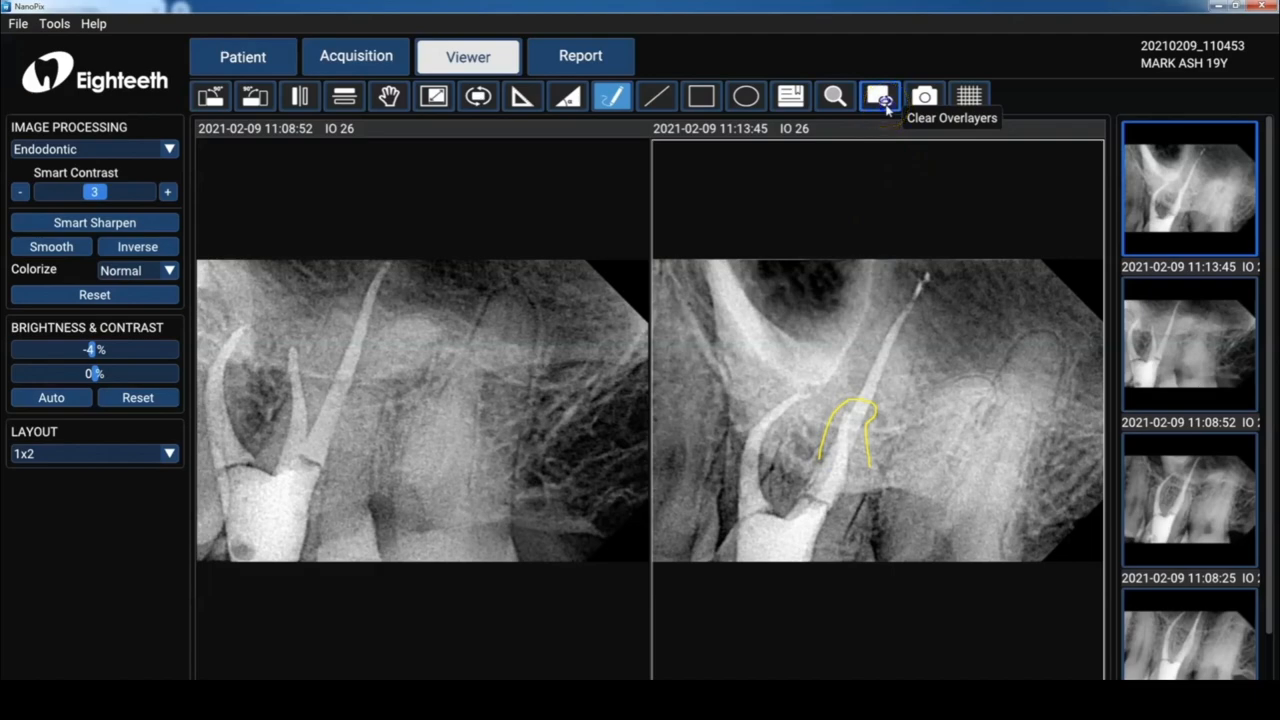
{"action": "left_click", "coordinate": [879, 96]}
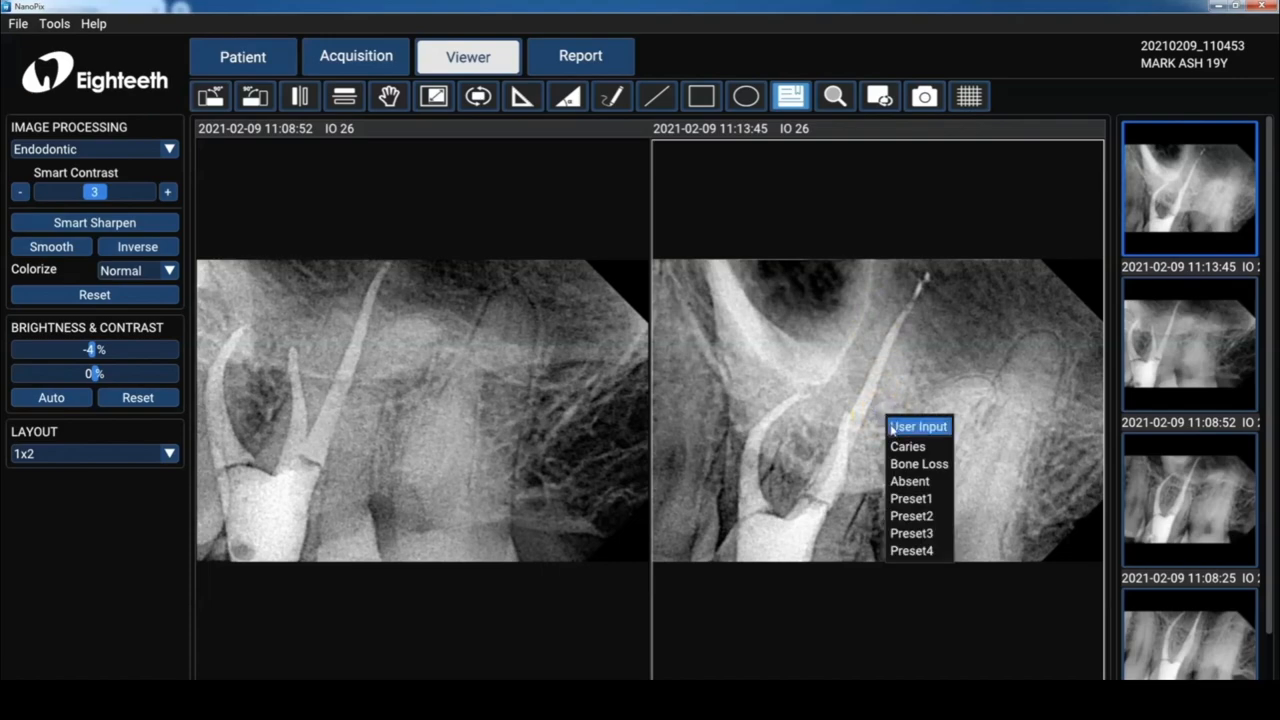
Place a 'FU in 6 months' text note on the right radiograph and capture the view.
{"action": "left_click", "coordinate": [917, 426]}
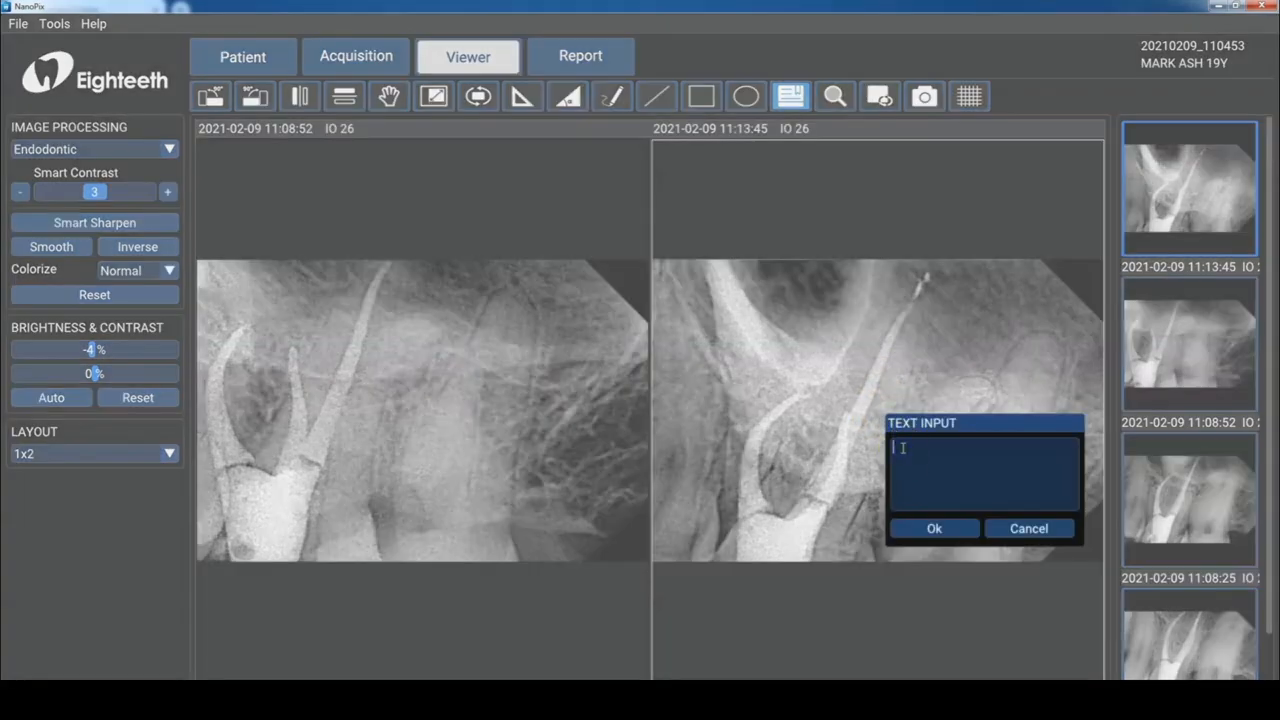
{"action": "type", "text": "FU in"}
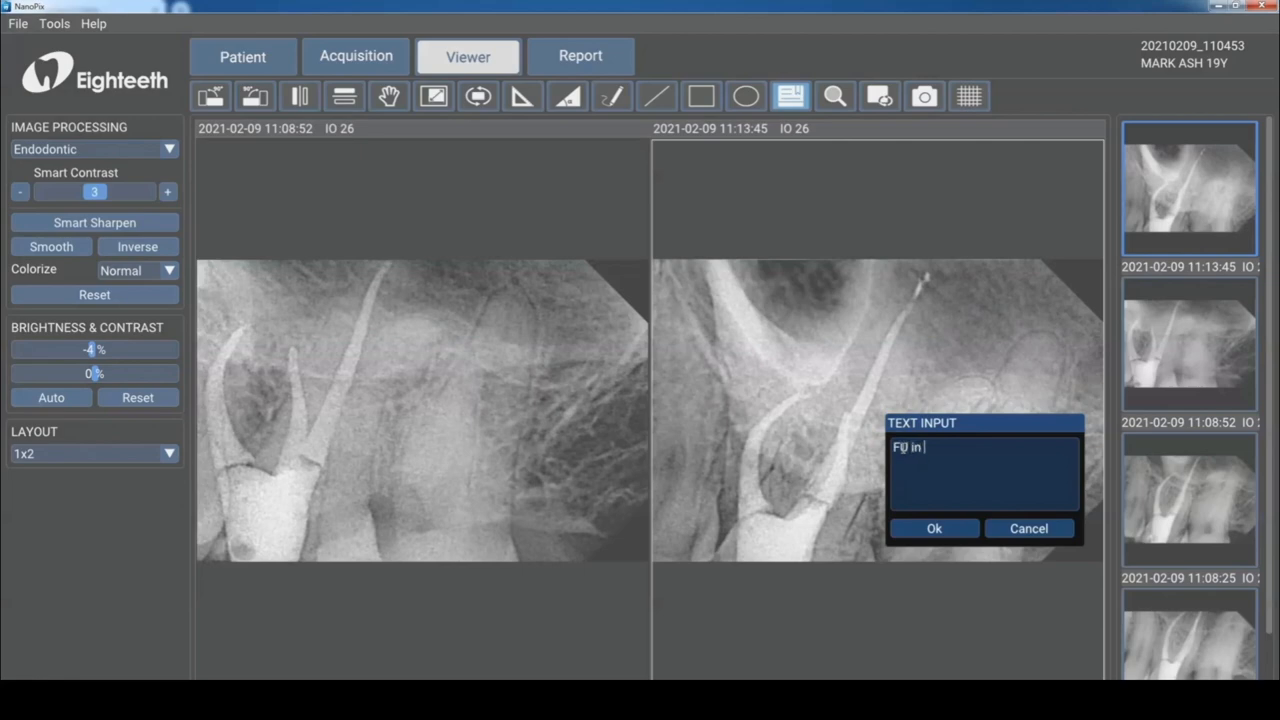
{"action": "type", "text": "6 months"}
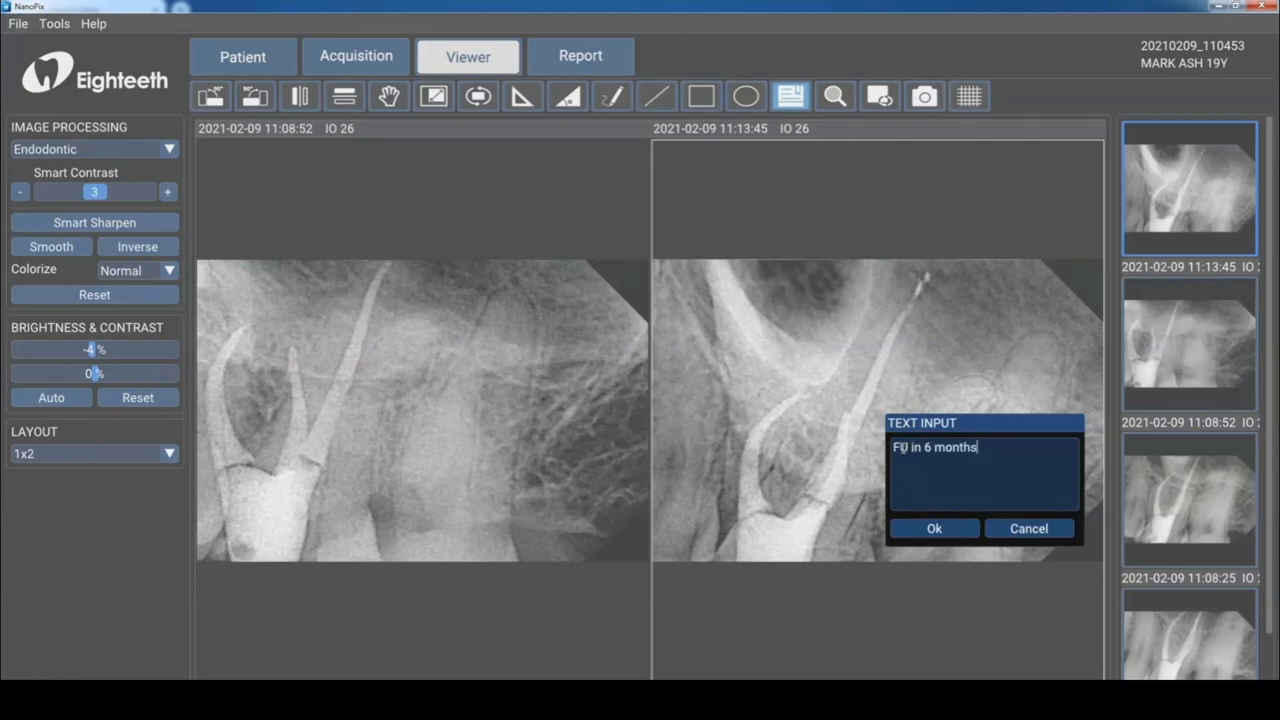
{"action": "left_click", "coordinate": [933, 528]}
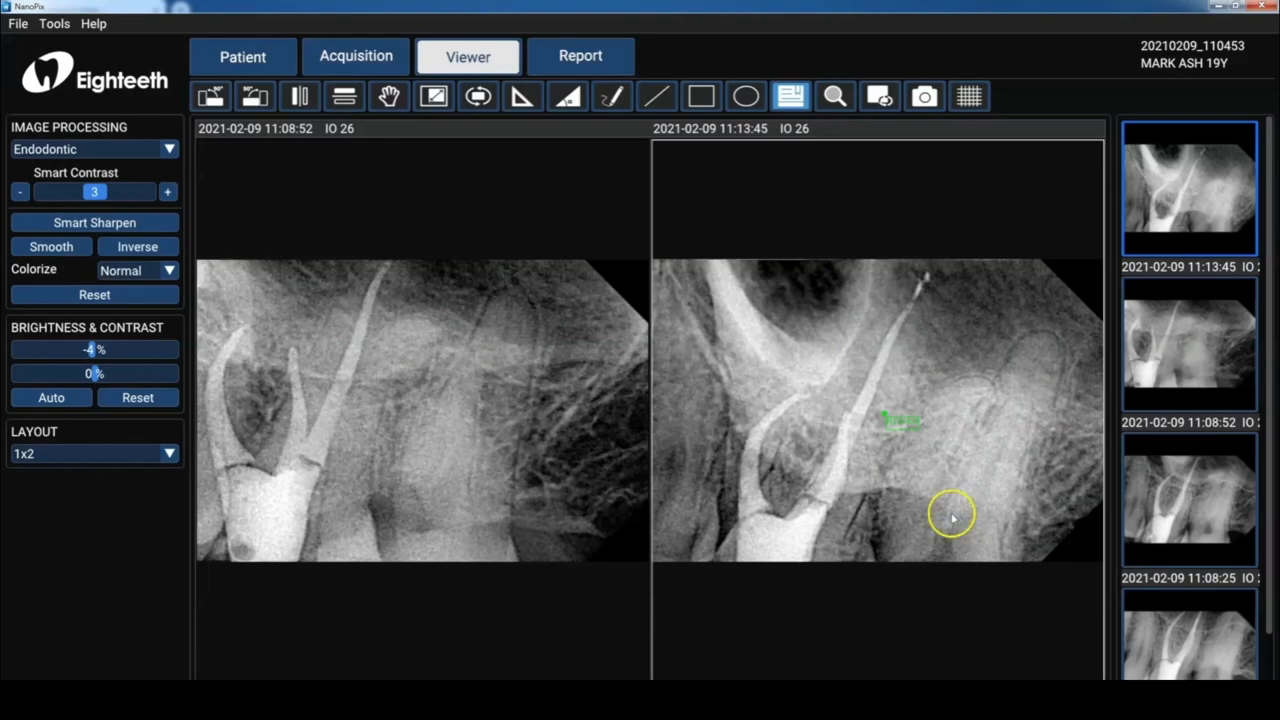
{"action": "mouse_move", "coordinate": [924, 96]}
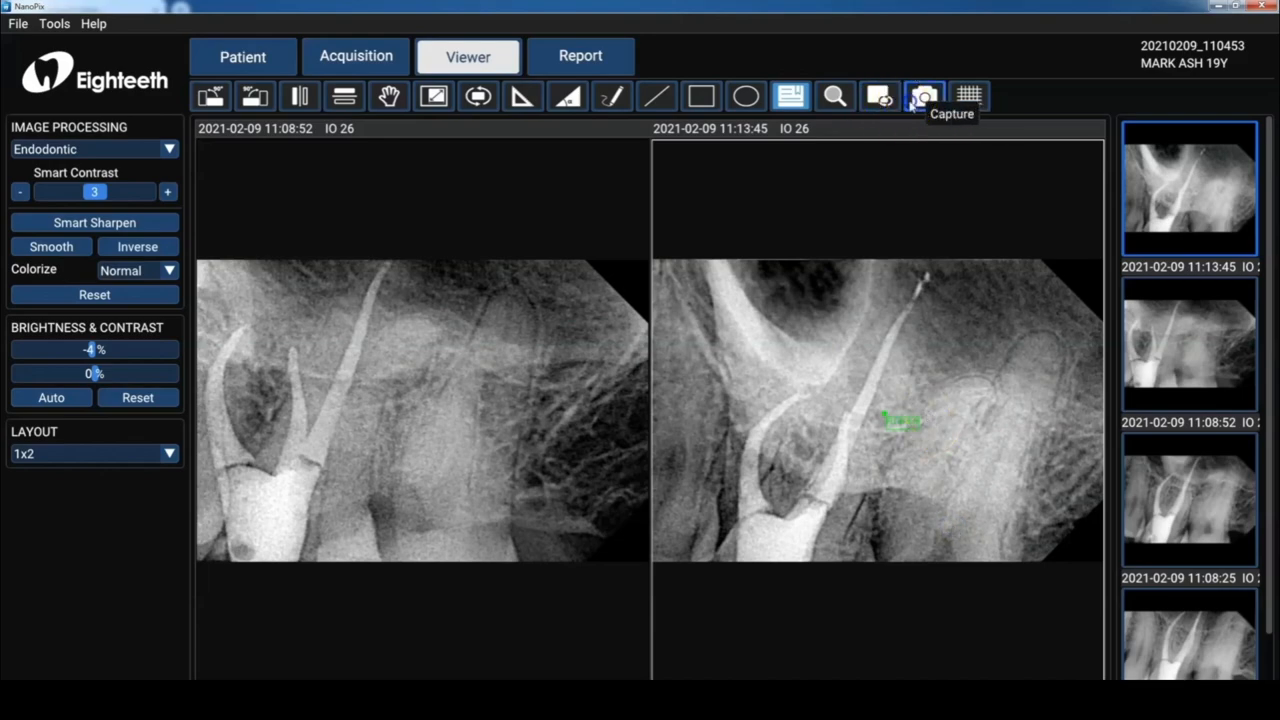
{"action": "left_click", "coordinate": [923, 96]}
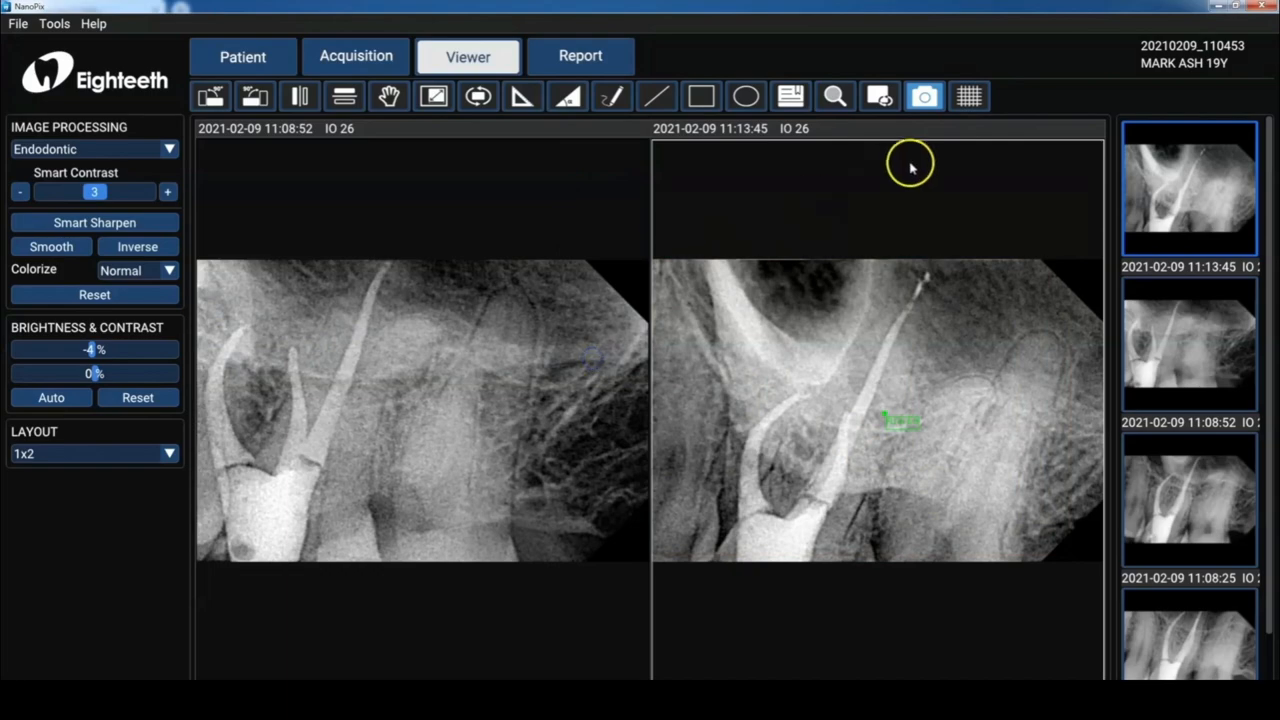
Turn on the grid overlay and switch to the Report screen.
{"action": "left_click", "coordinate": [968, 96]}
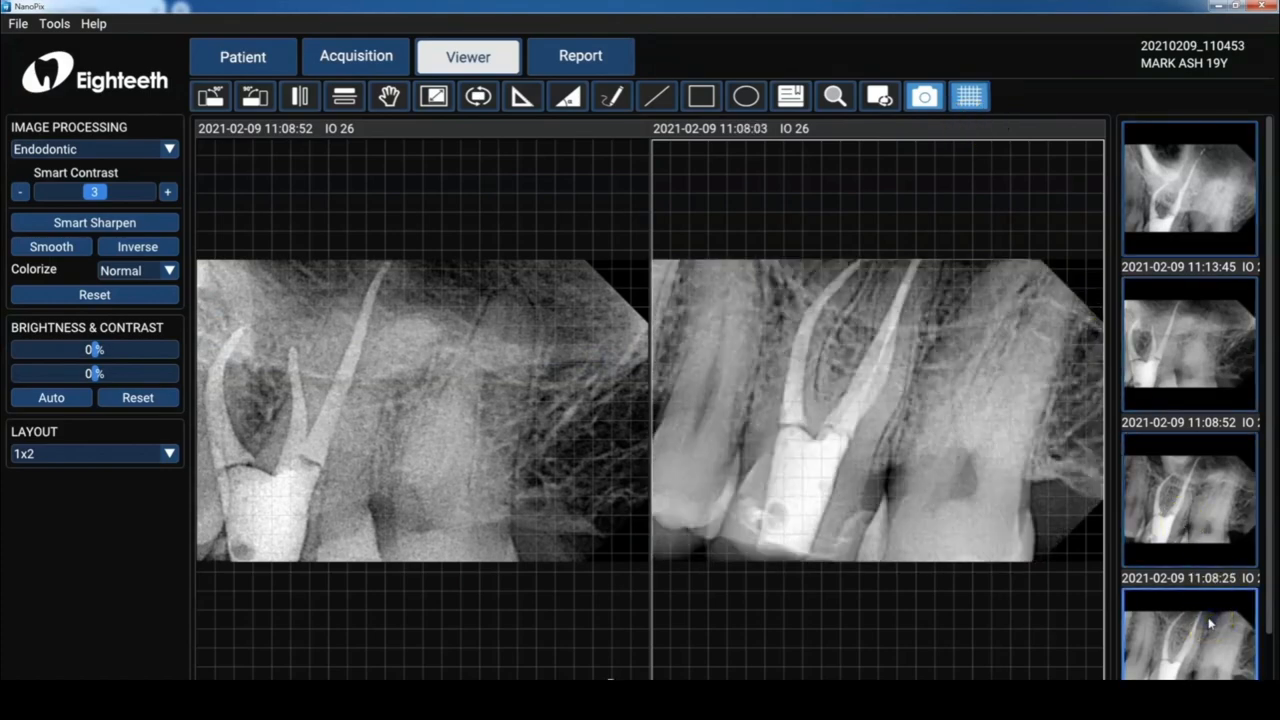
{"action": "left_click", "coordinate": [580, 55]}
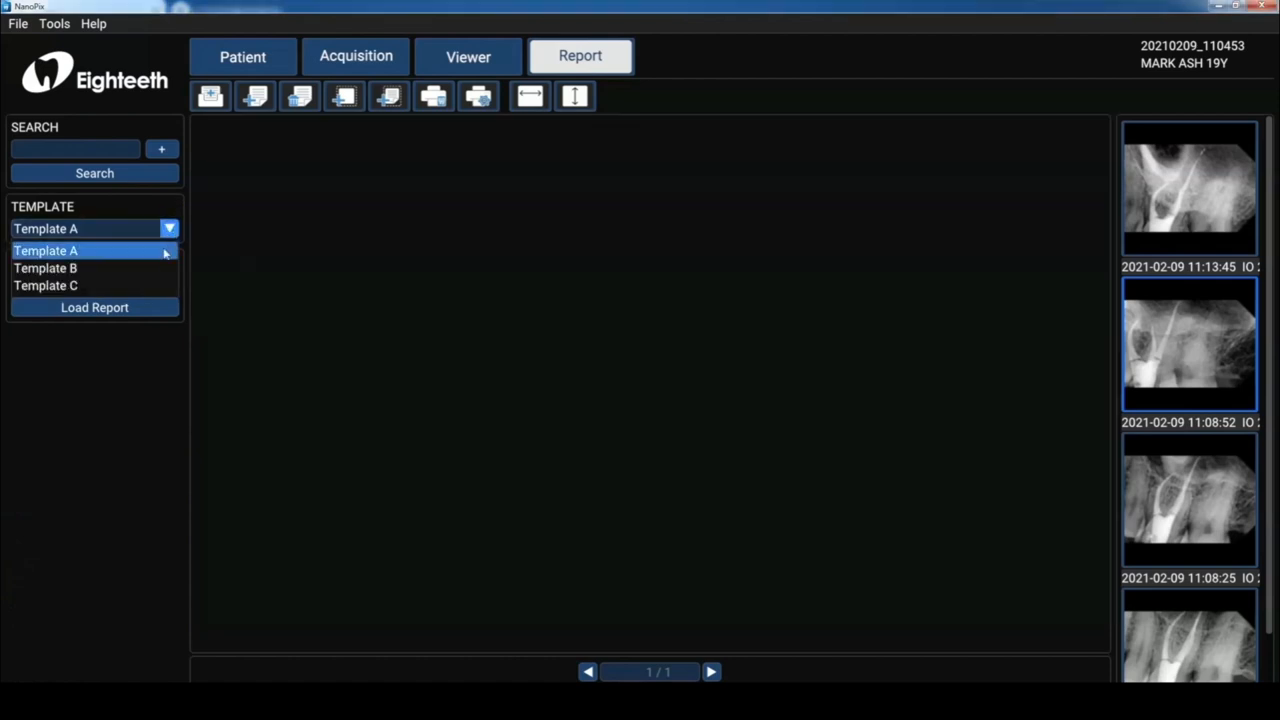
Select Template B from the report template list.
{"action": "left_click", "coordinate": [46, 267]}
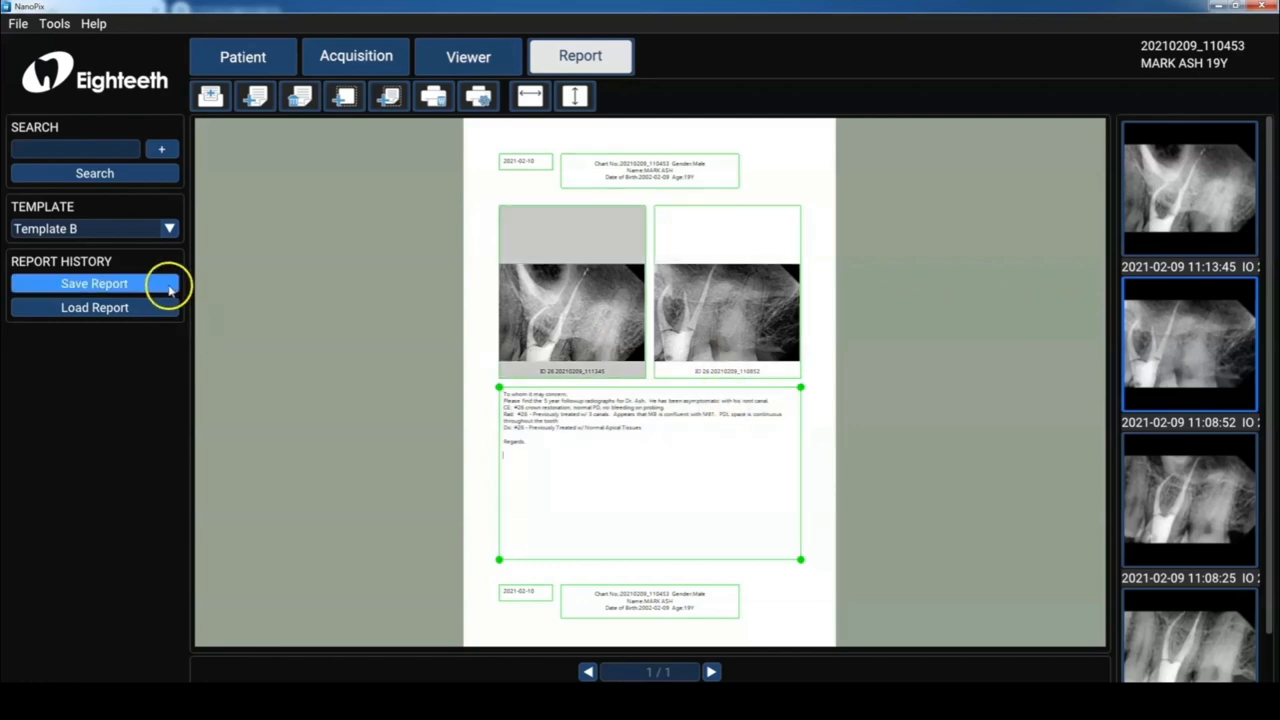
Save the report from Report History and dismiss the success message.
{"action": "left_click", "coordinate": [94, 283]}
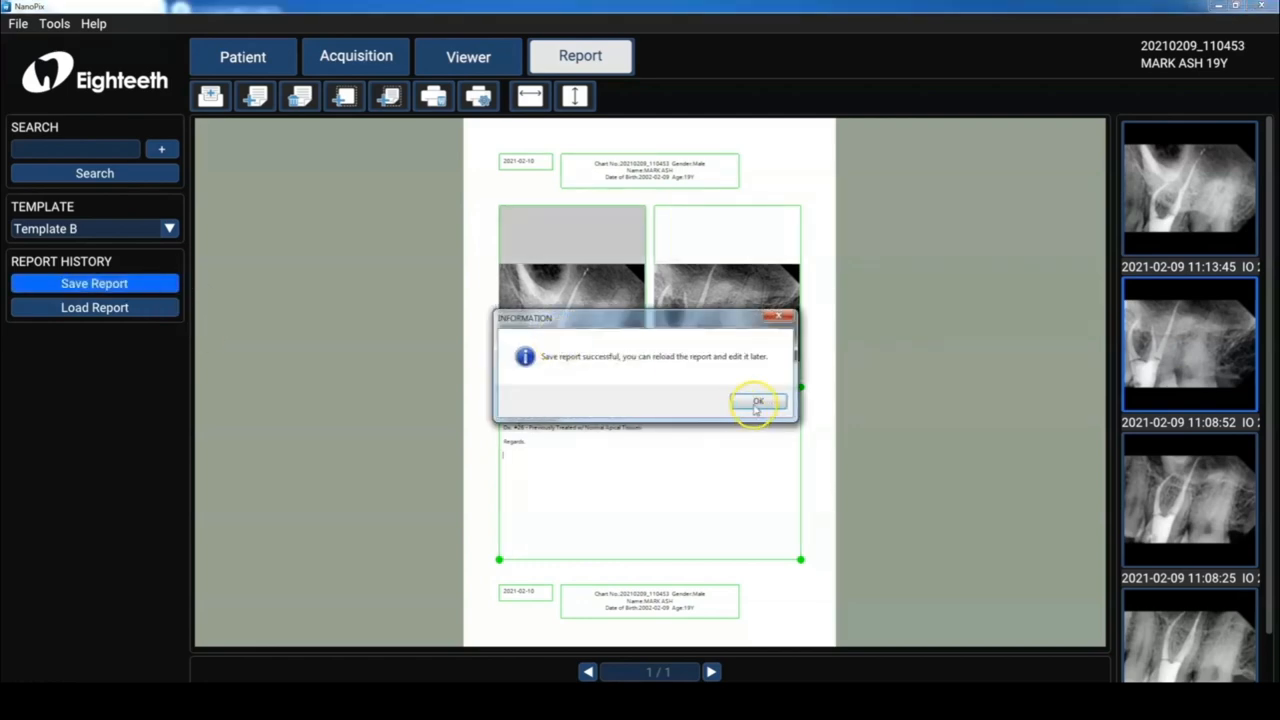
{"action": "left_click", "coordinate": [757, 401]}
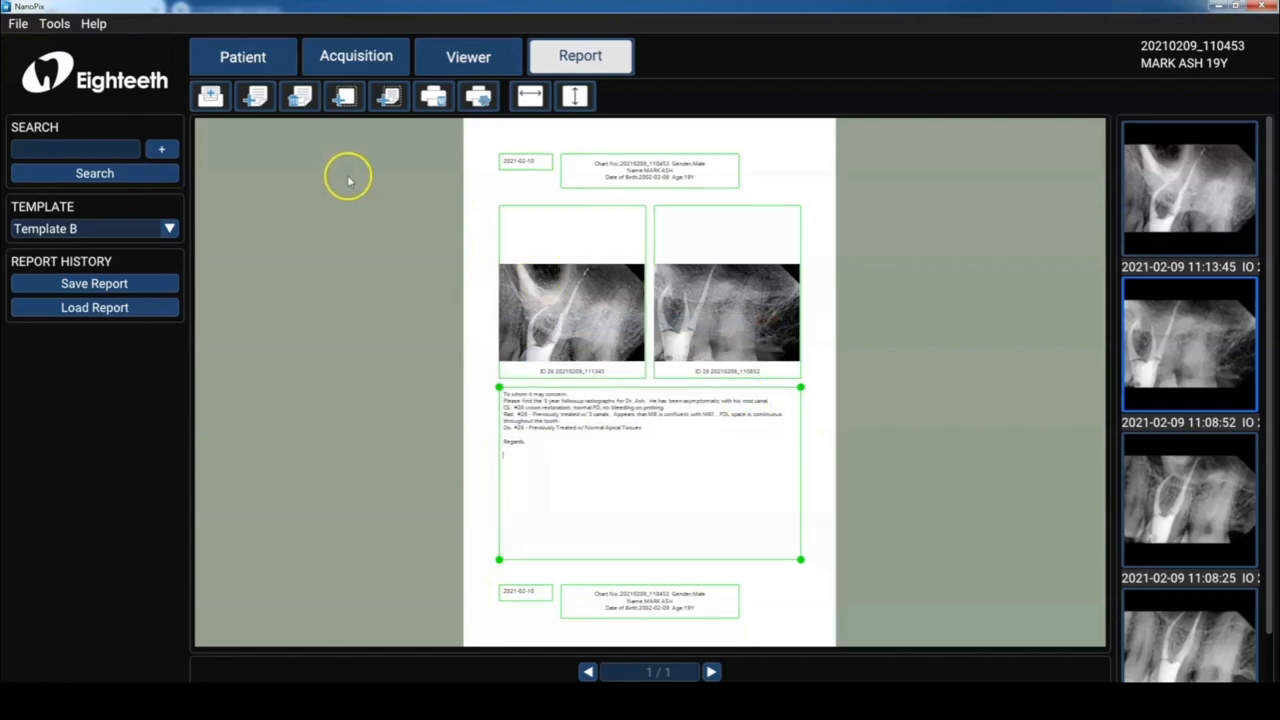
{"action": "mouse_move", "coordinate": [256, 96]}
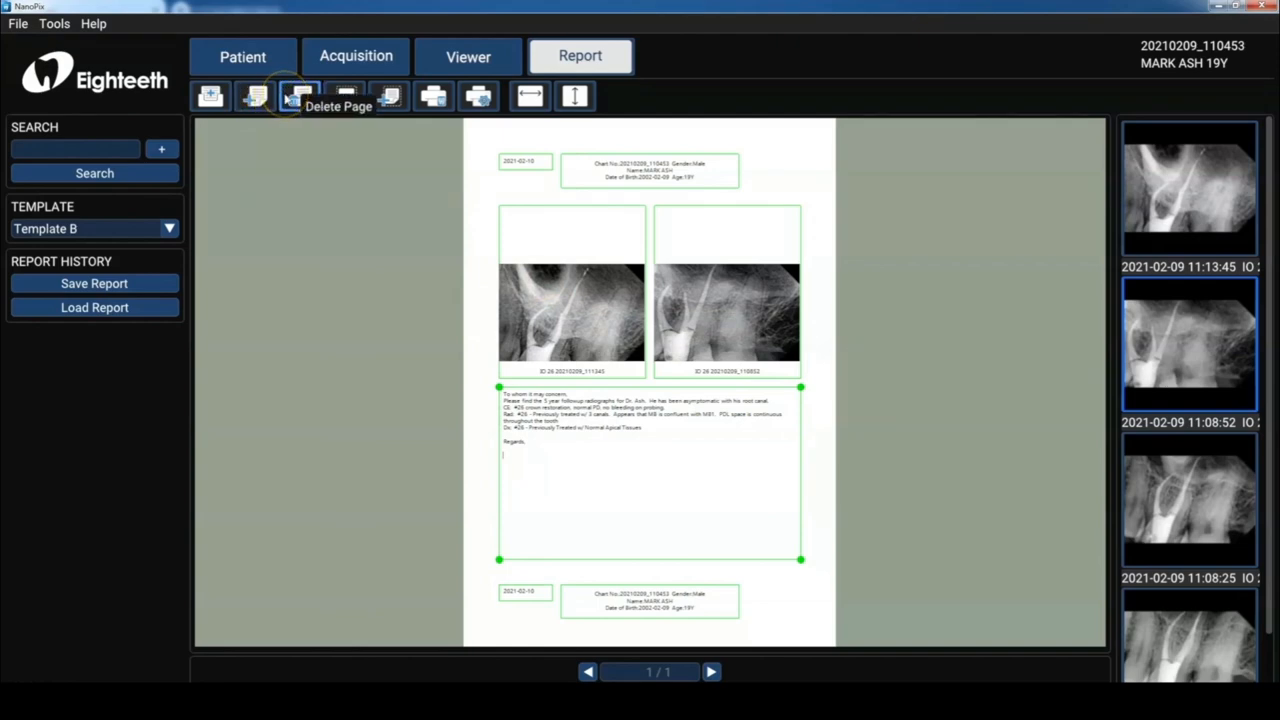
{"action": "mouse_move", "coordinate": [344, 96]}
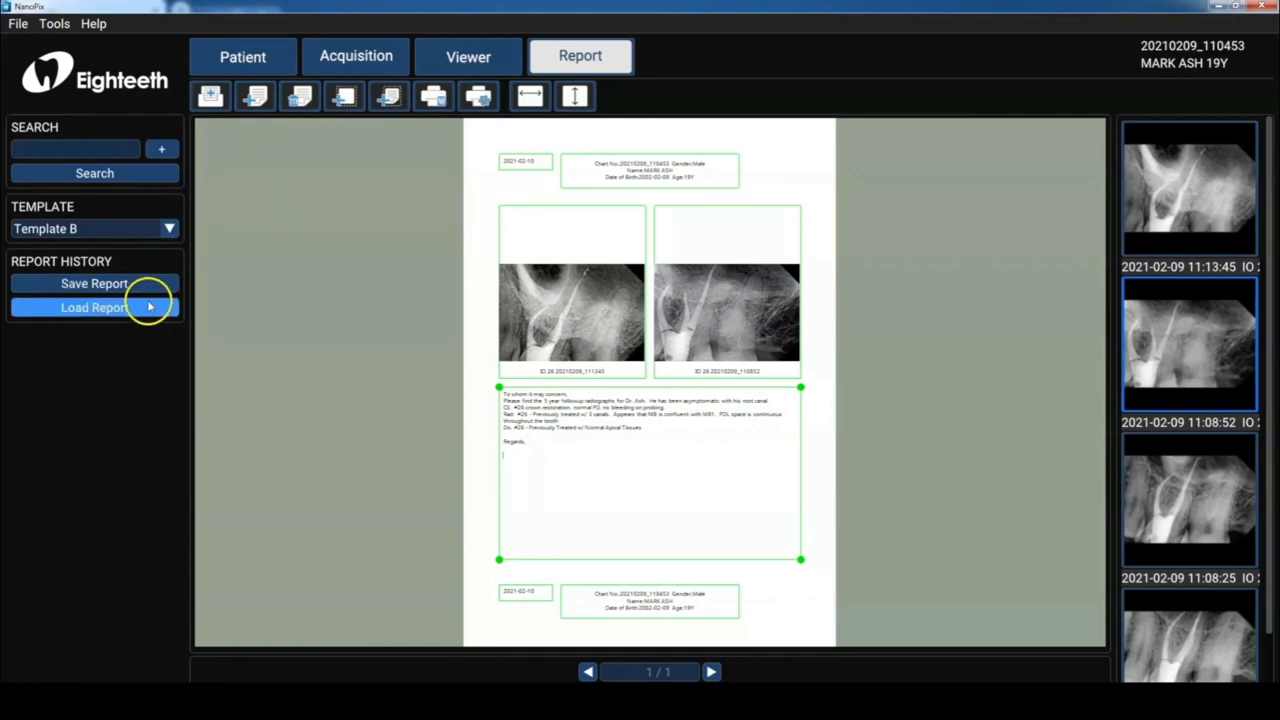
Load saved report 20210210_1722 from the Report List, showing its three radiographs.
{"action": "left_click", "coordinate": [94, 307]}
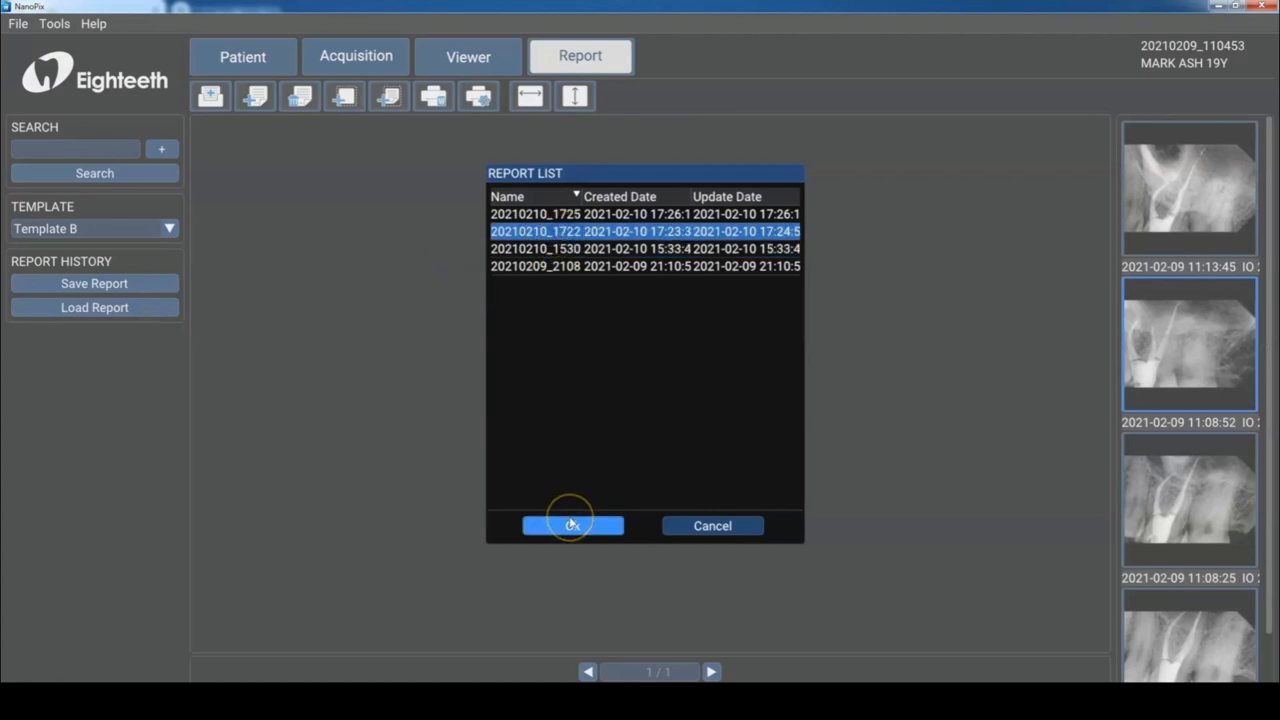
{"action": "left_click", "coordinate": [572, 525]}
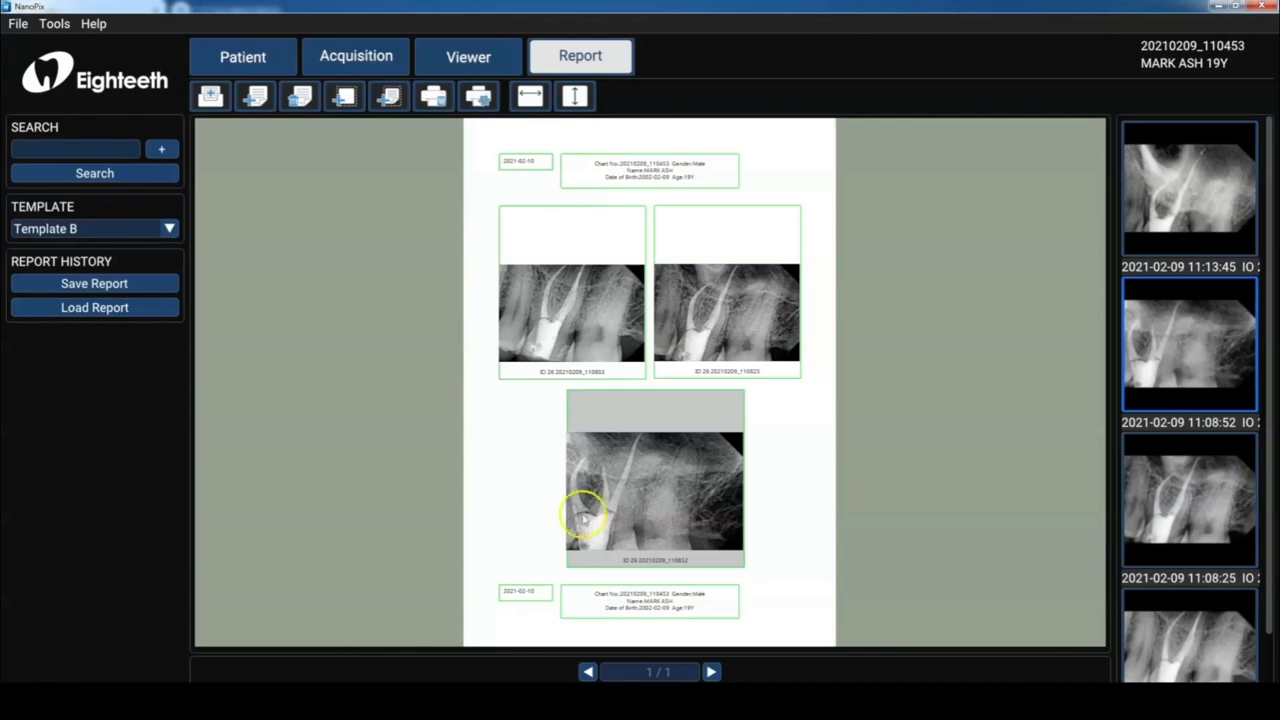